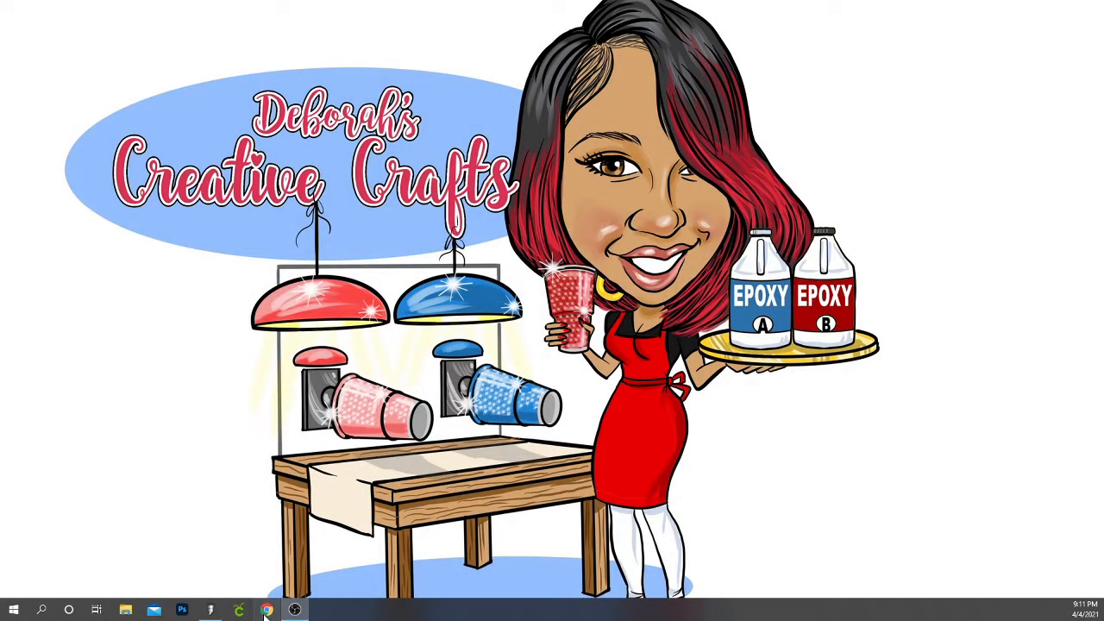
Search Google for 'qrcode generator' and browse the list of generator sites
left_click(265, 611)
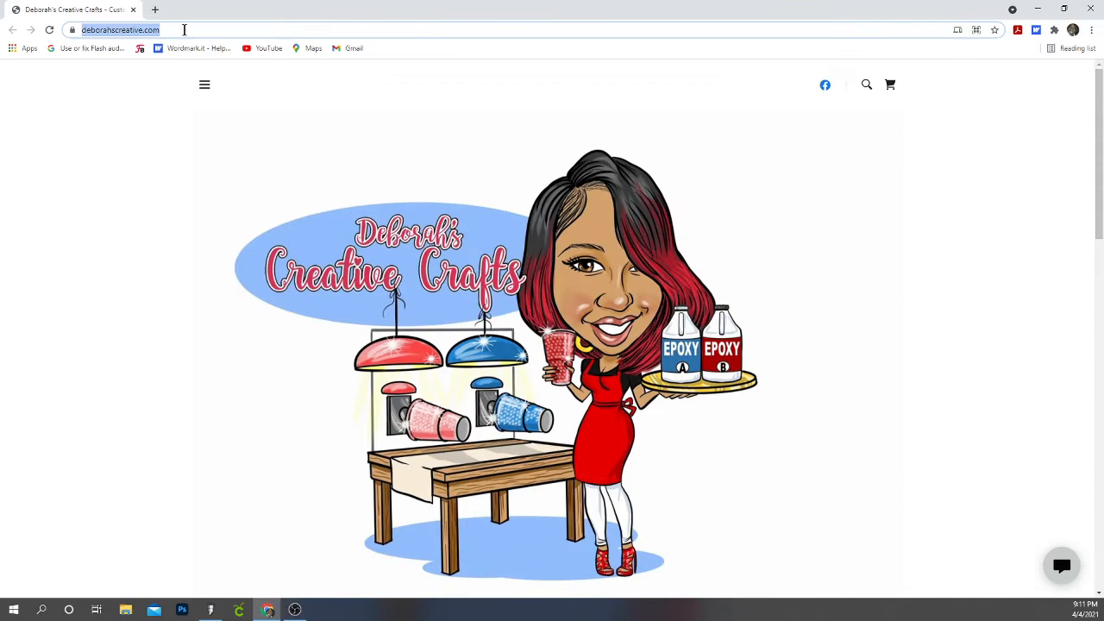
type("qrcode.com")
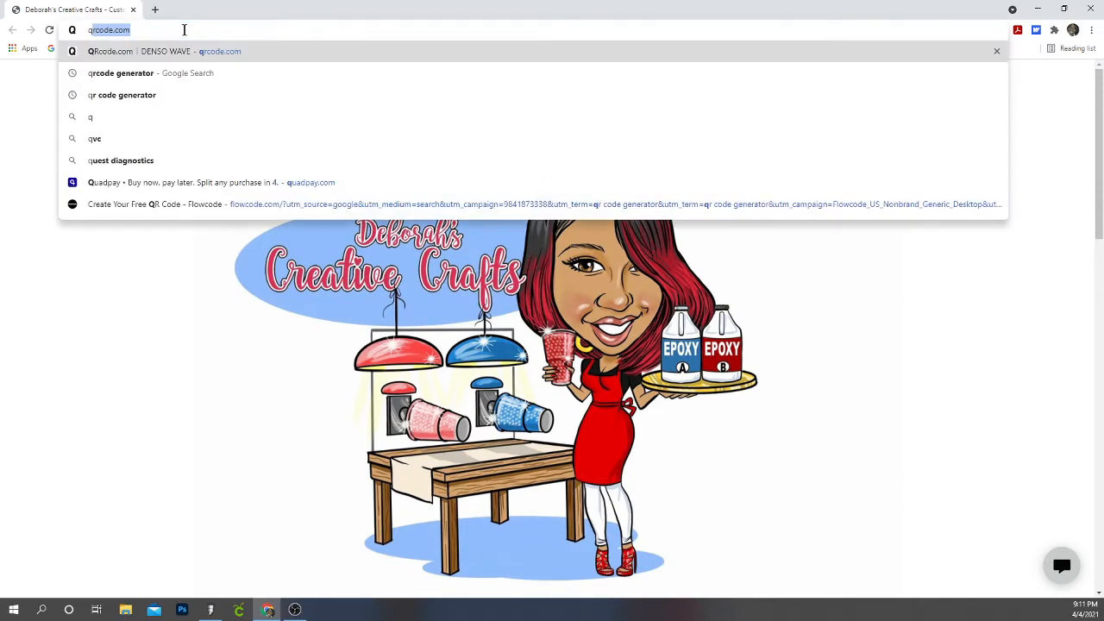
type("qrcol")
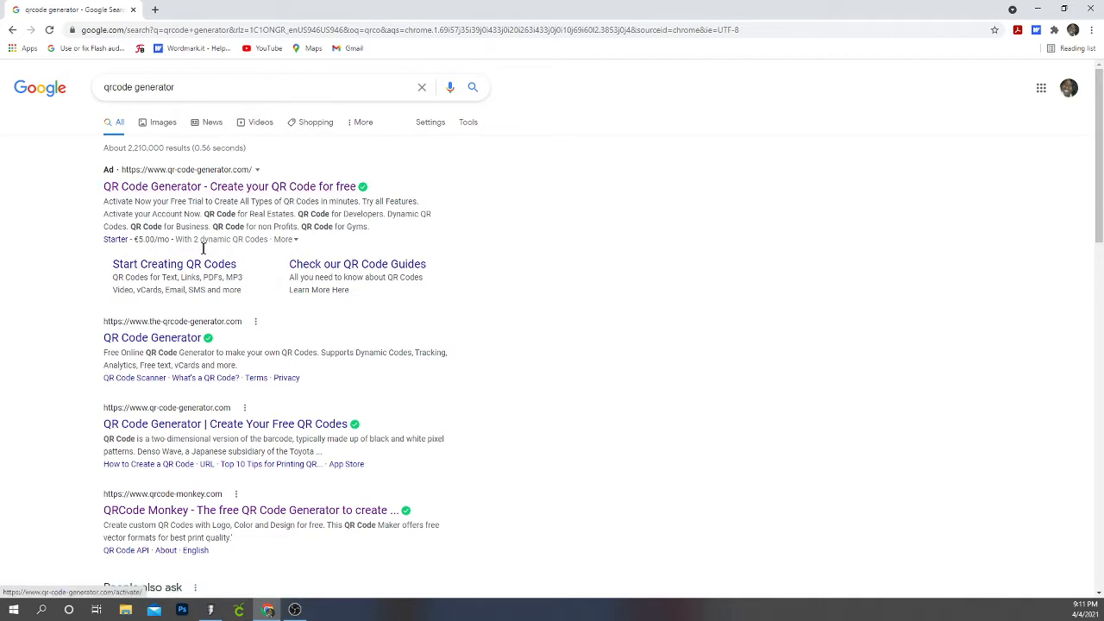
mouse_move(231, 178)
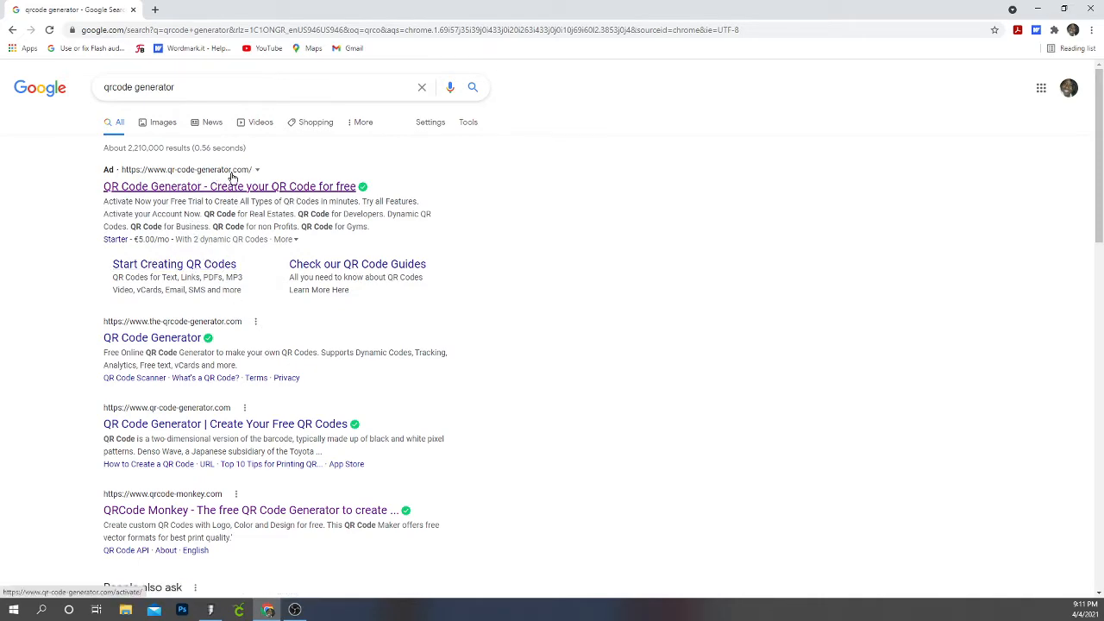
scroll("down", 3)
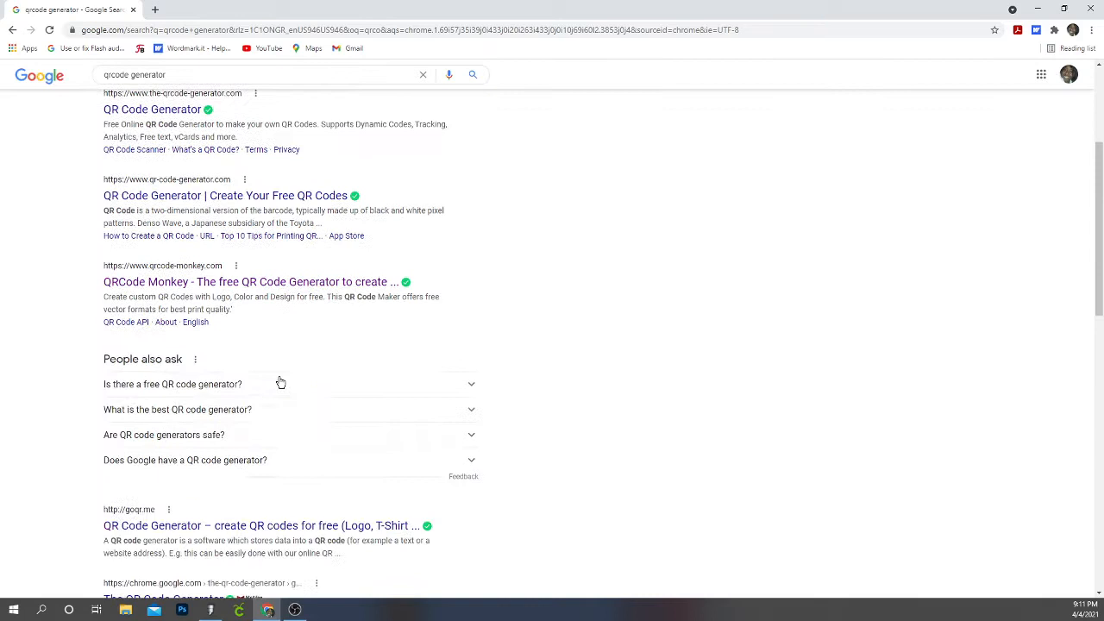
scroll("down", 3)
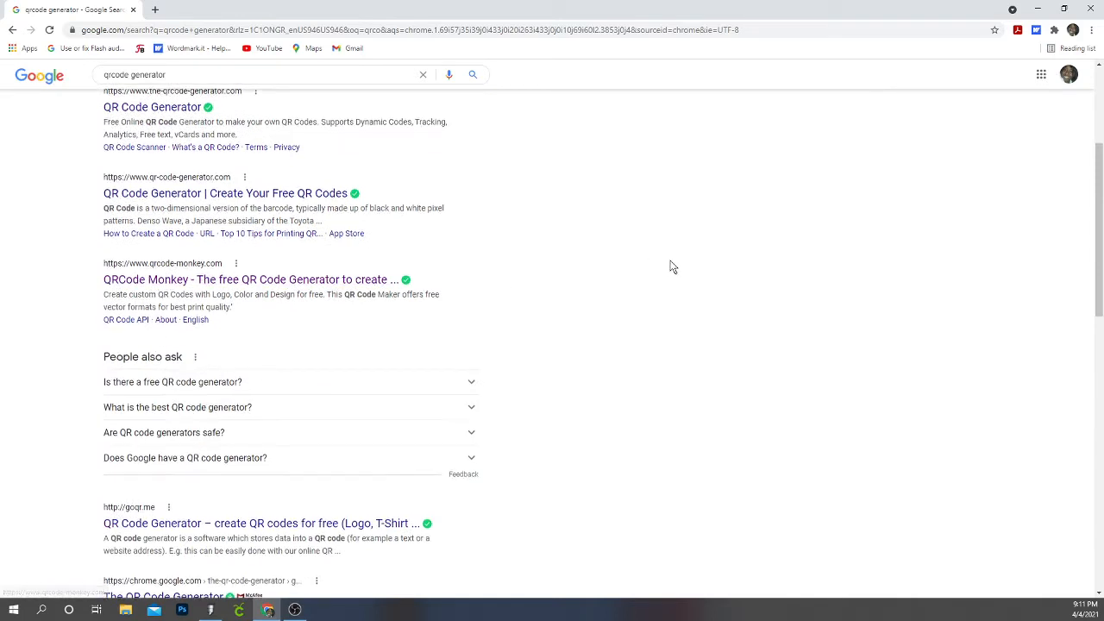
scroll("down", 3)
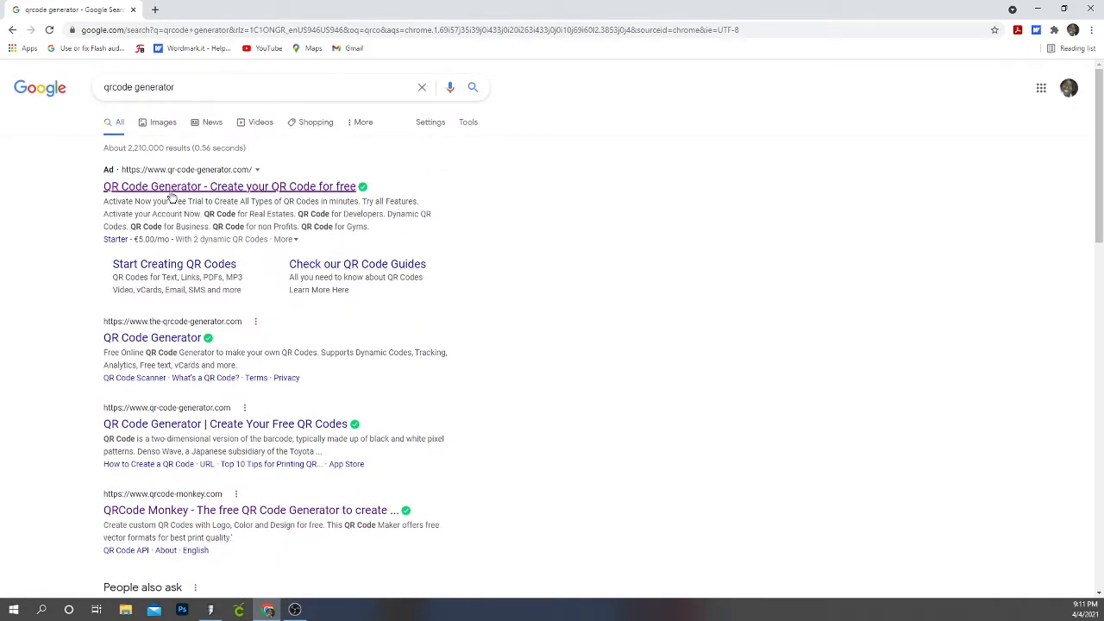
Go to qr-code-generator.com from the results and choose a URL (website) QR code
left_click(228, 186)
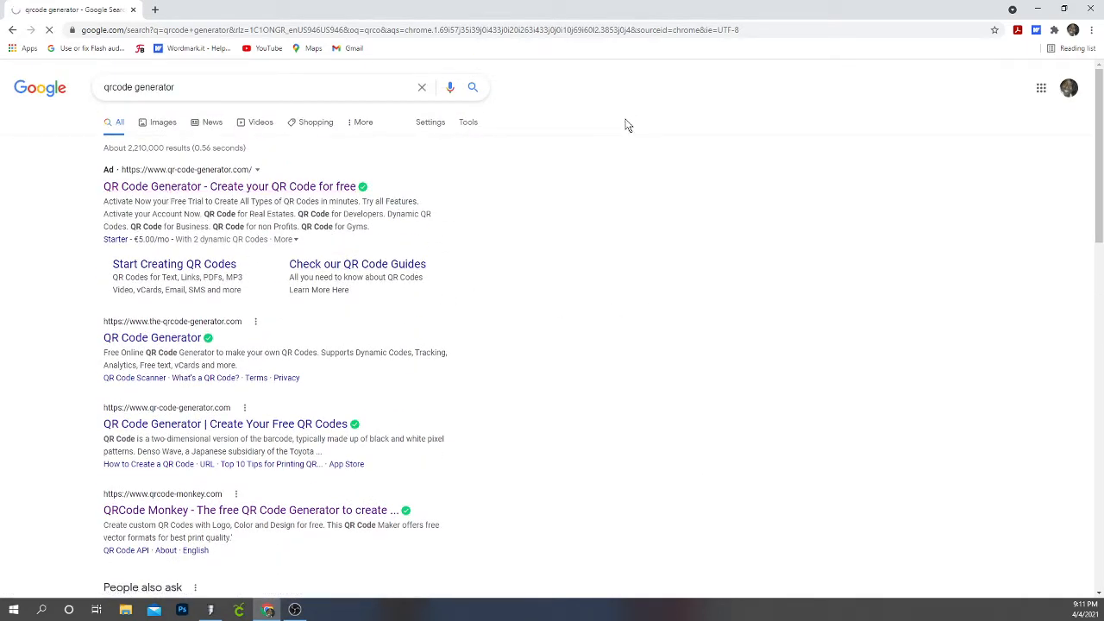
left_click(229, 186)
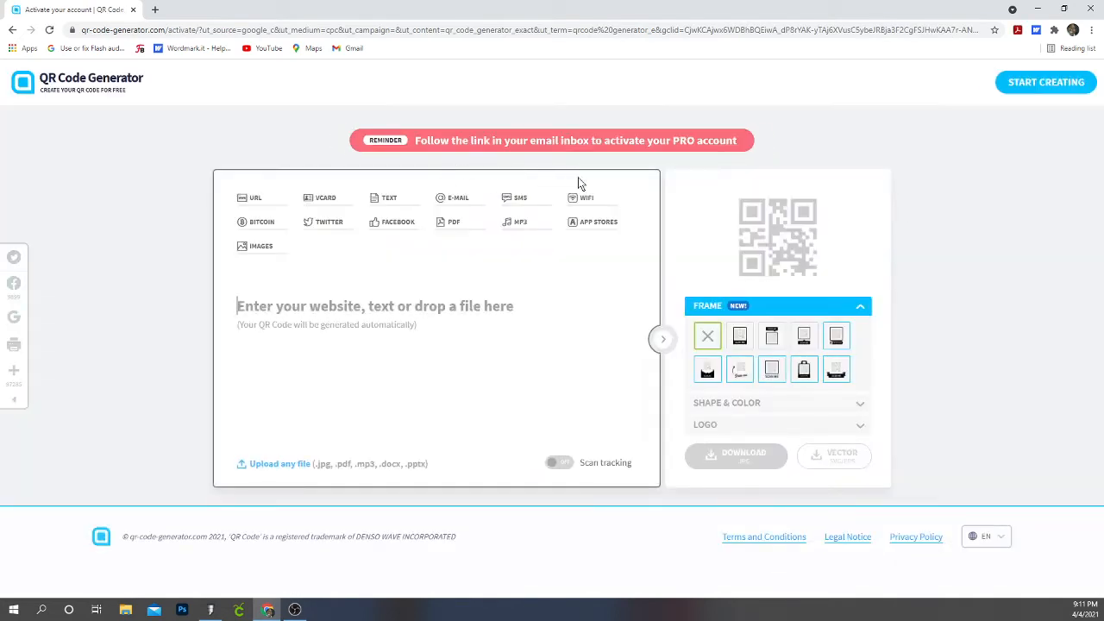
mouse_move(821, 183)
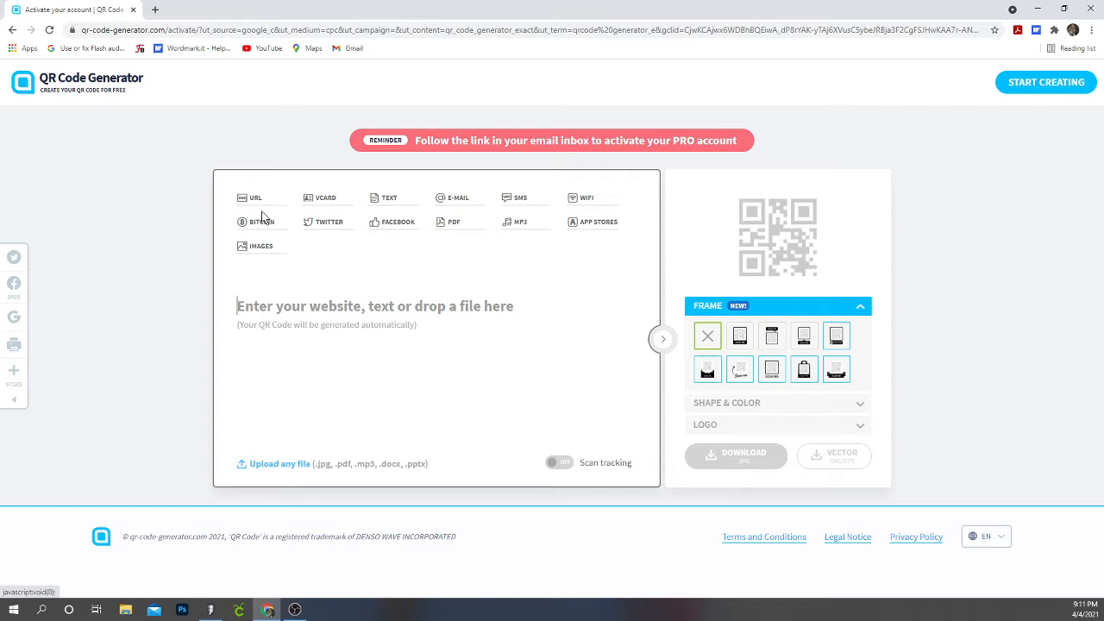
mouse_move(521, 197)
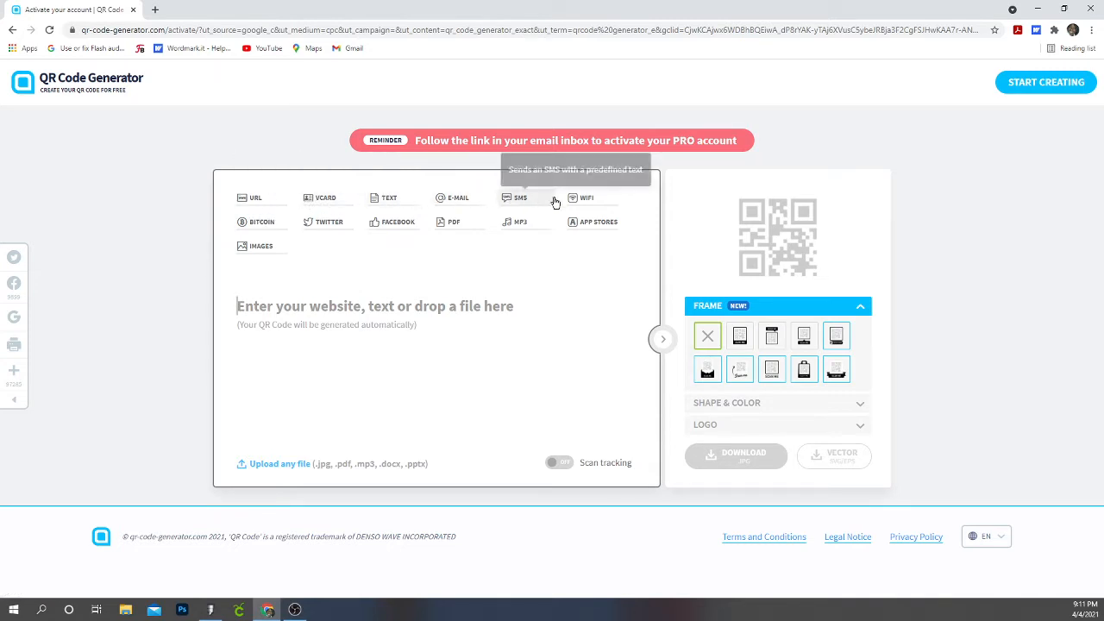
mouse_move(262, 245)
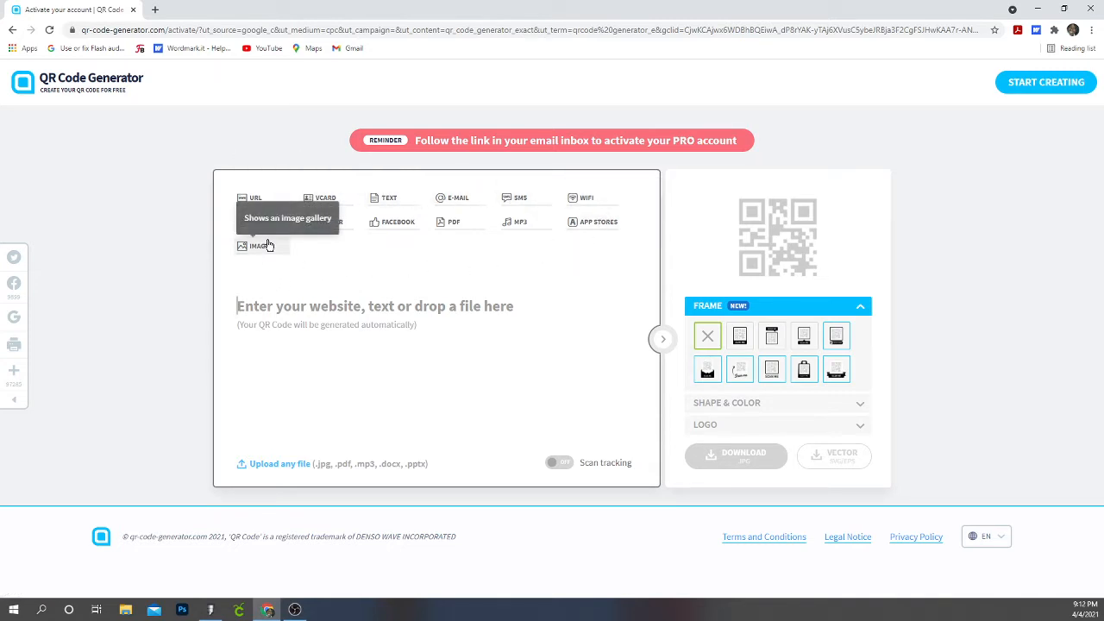
mouse_move(576, 262)
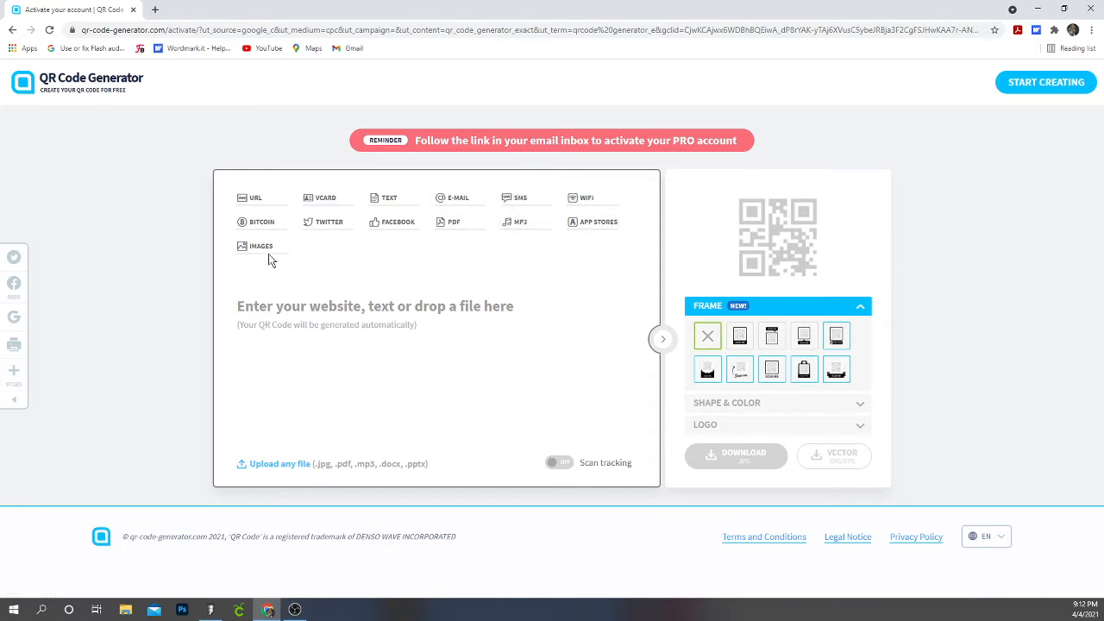
mouse_move(255, 196)
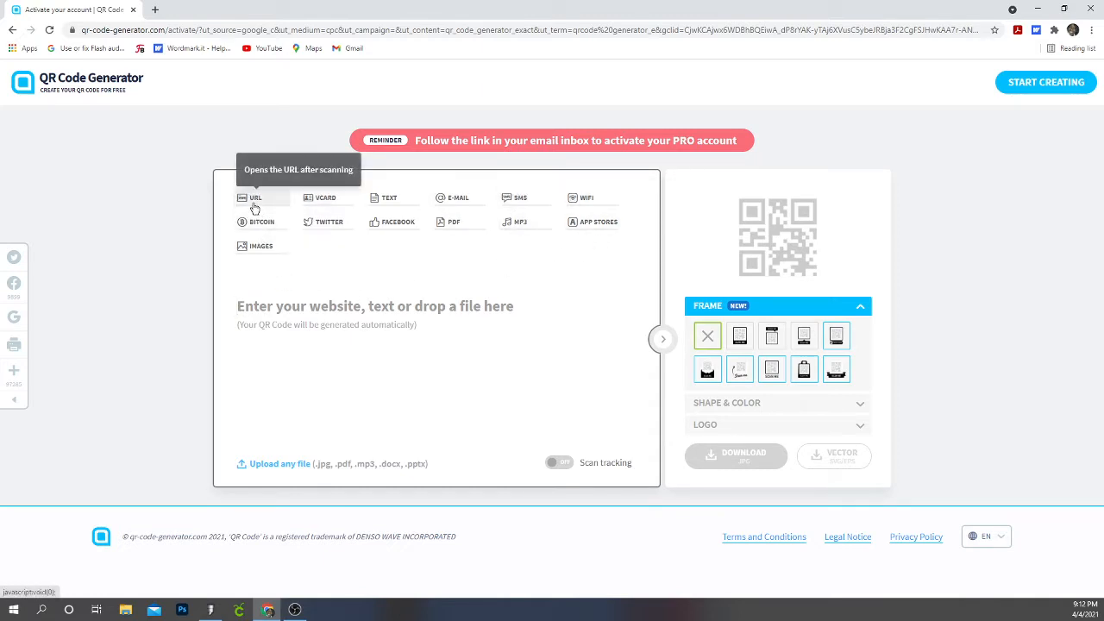
left_click(255, 196)
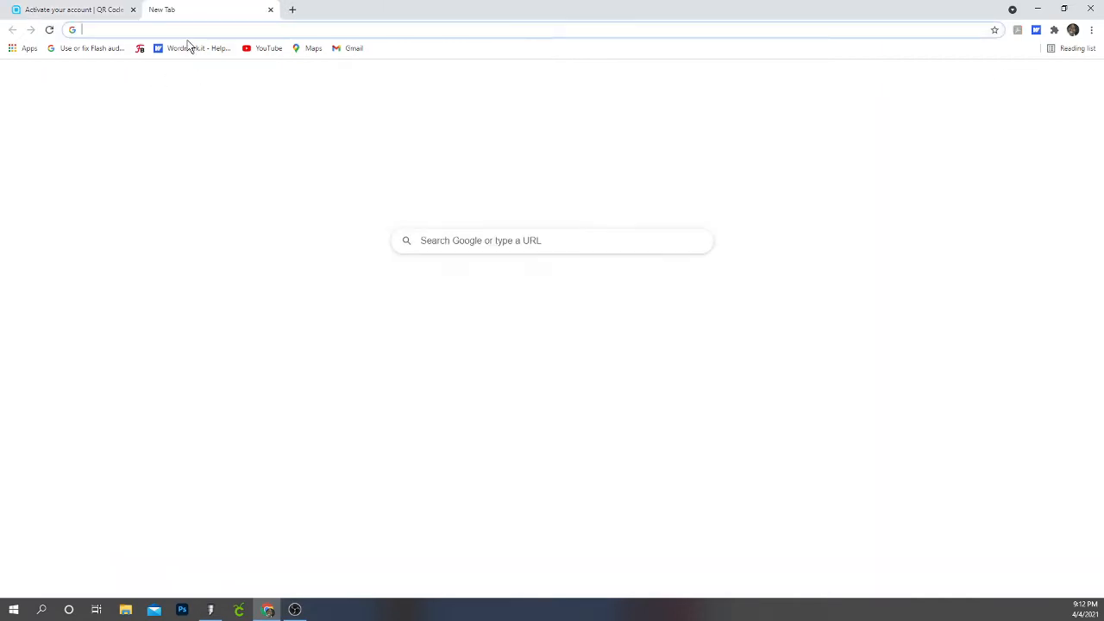
Go to youtube.com in a new tab and search 'mariah carey emancipation of mimi full album'
type("youtube.com")
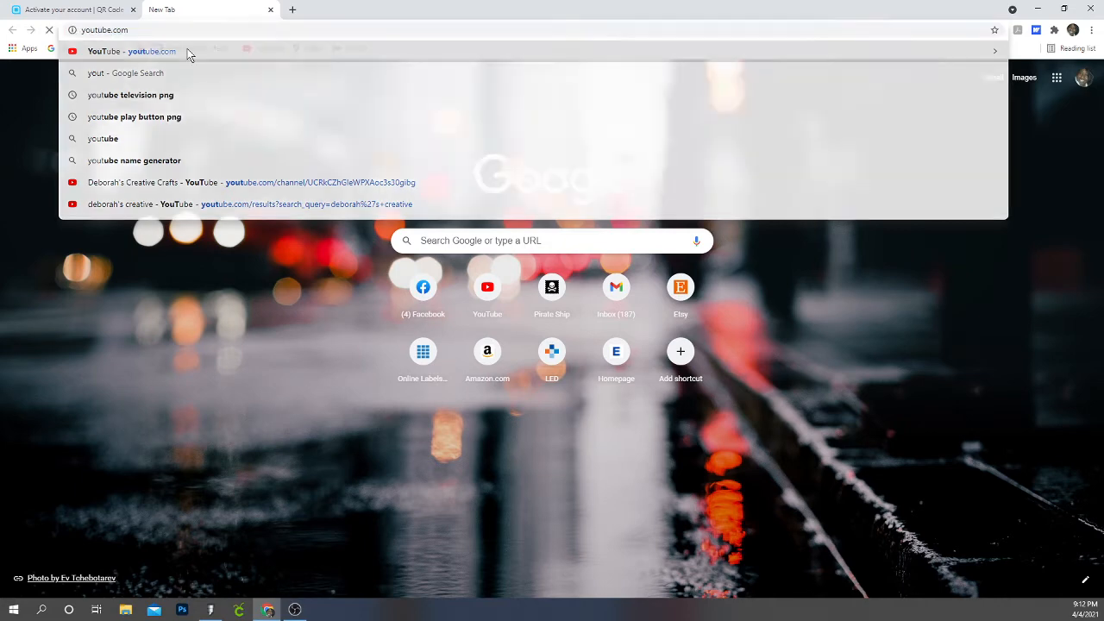
left_click(129, 52)
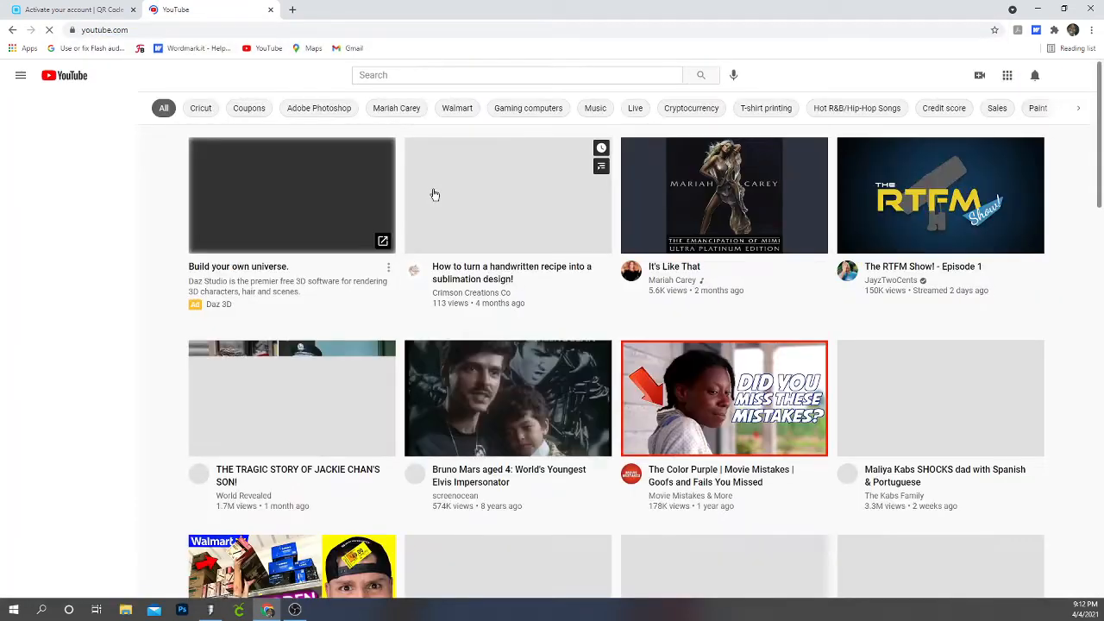
left_click(20, 76)
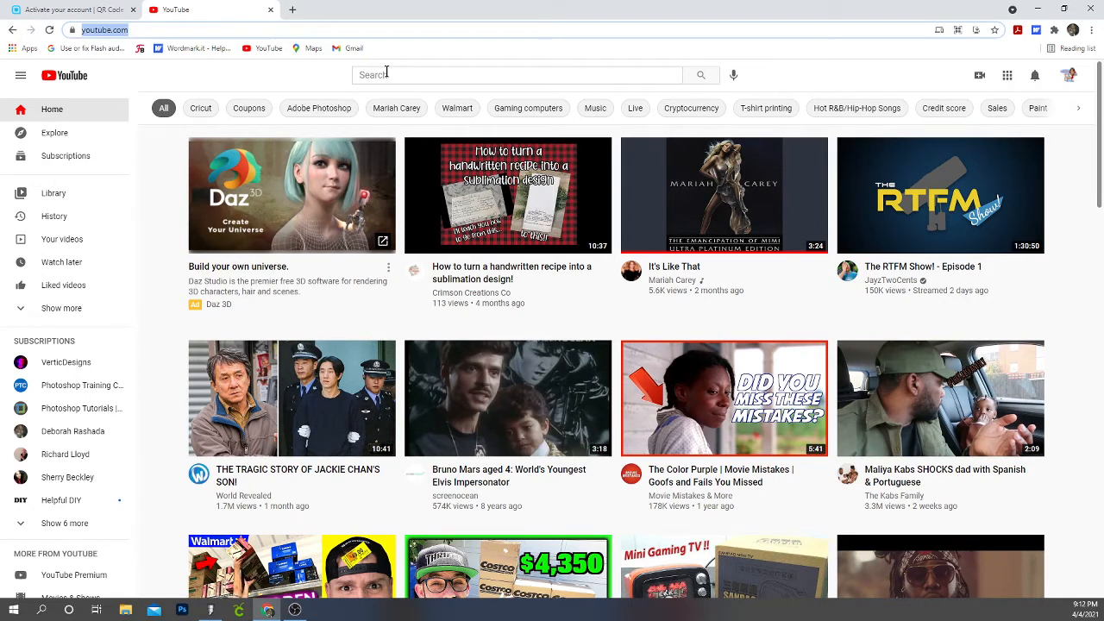
type("mar")
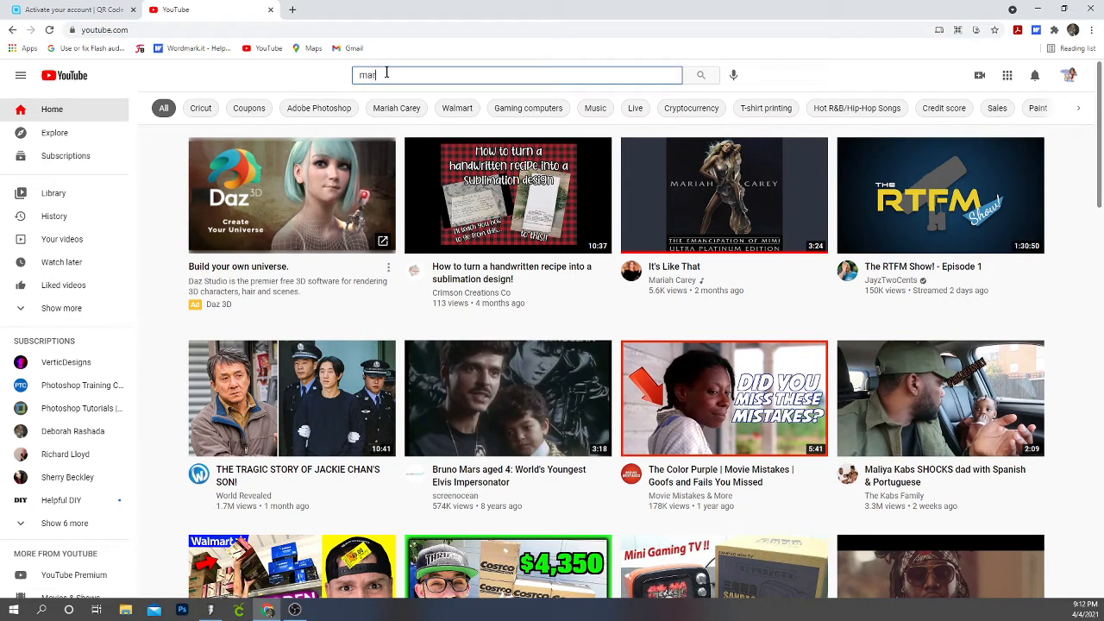
type("iah")
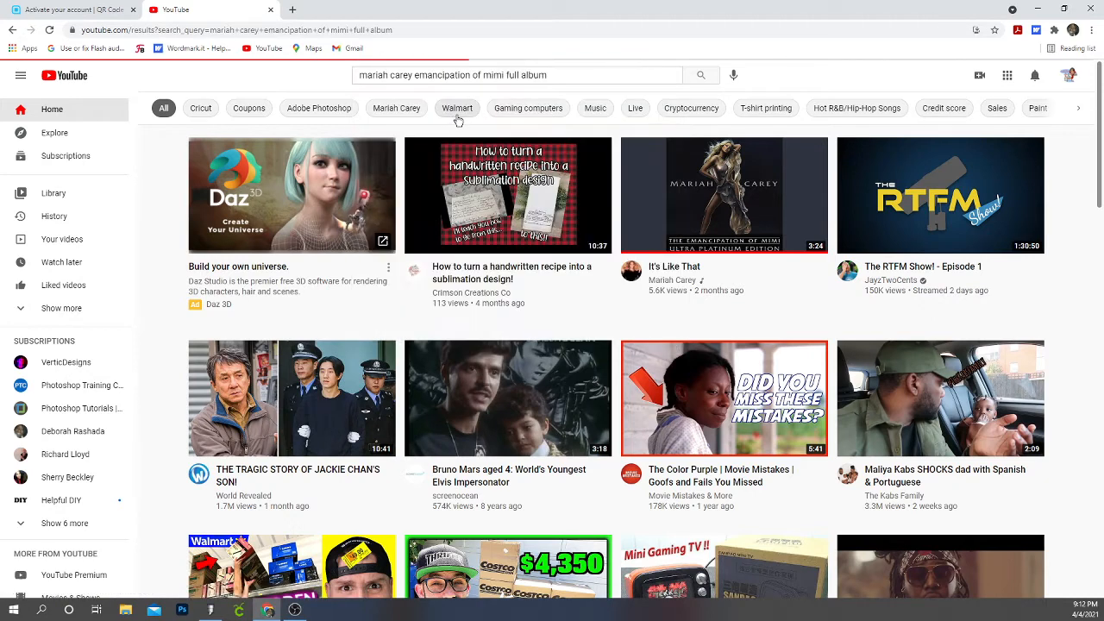
Submit the album search and start the first Emancipation Of Mimi full album playlist
key("Enter")
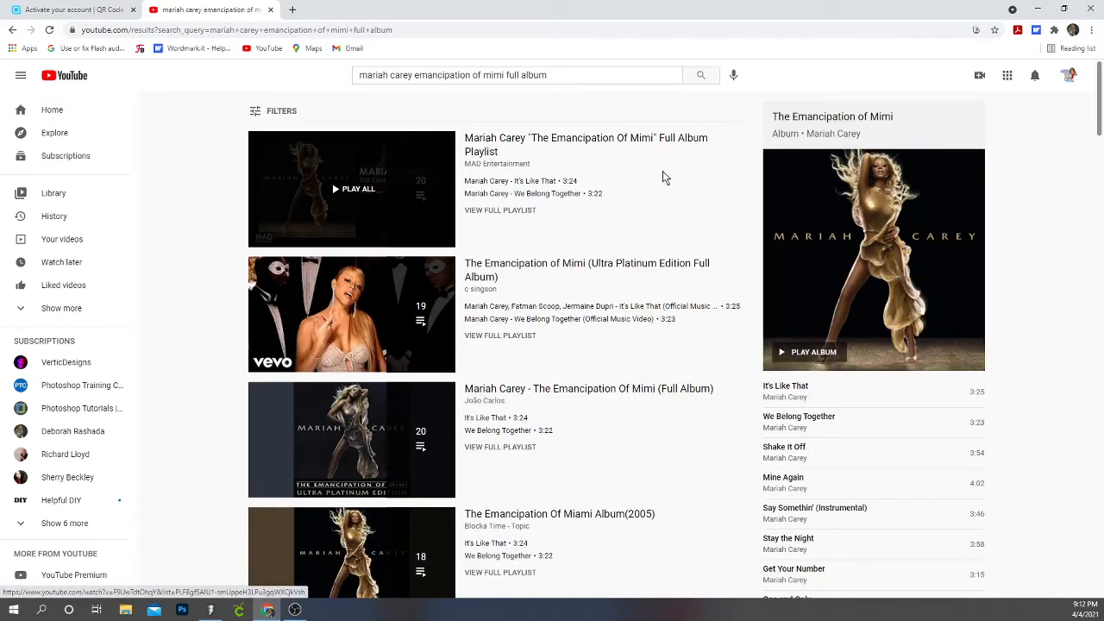
scroll("down", 3)
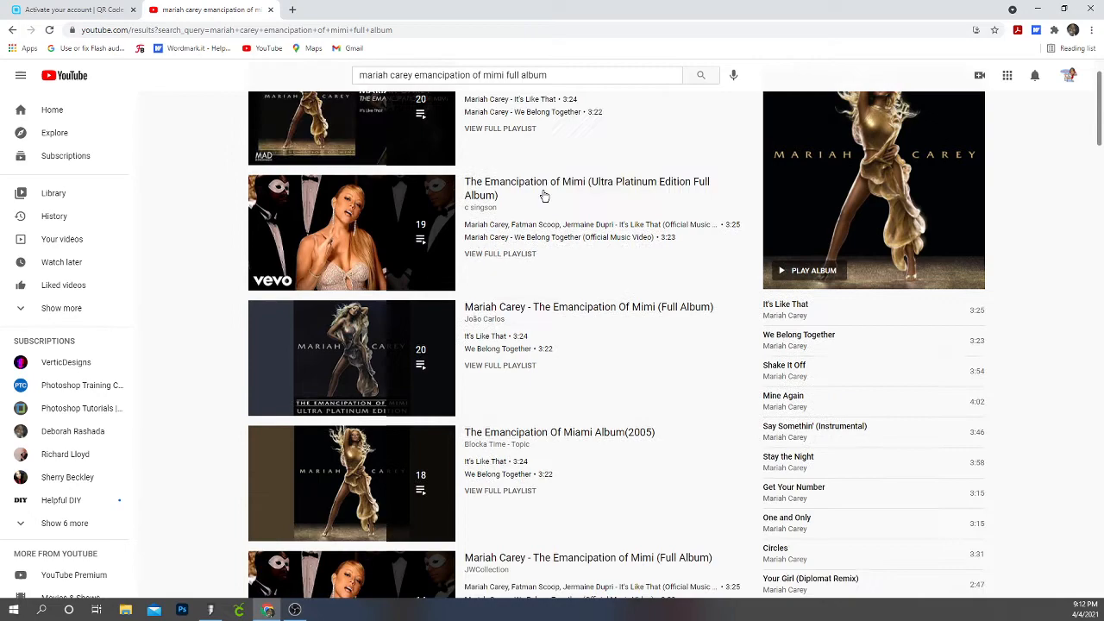
scroll("down", 3)
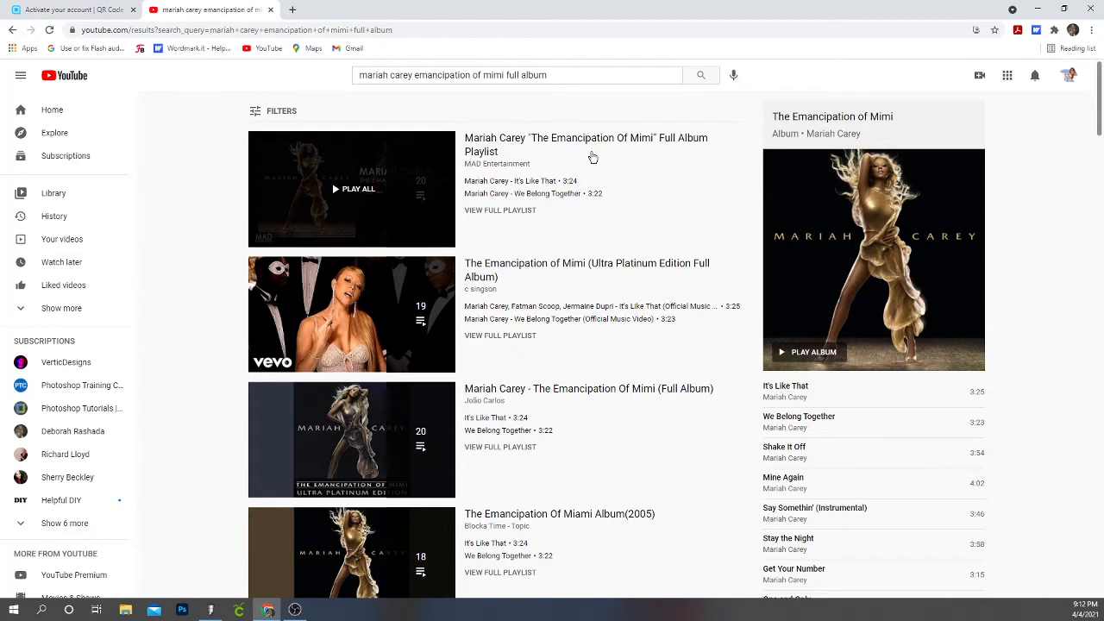
mouse_move(580, 165)
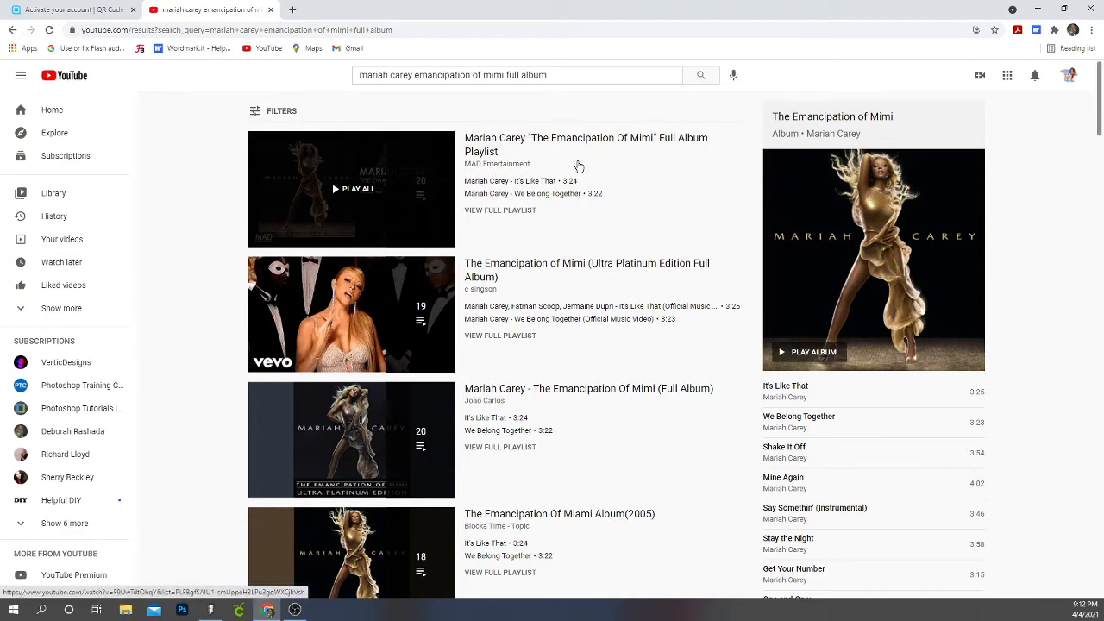
mouse_move(587, 193)
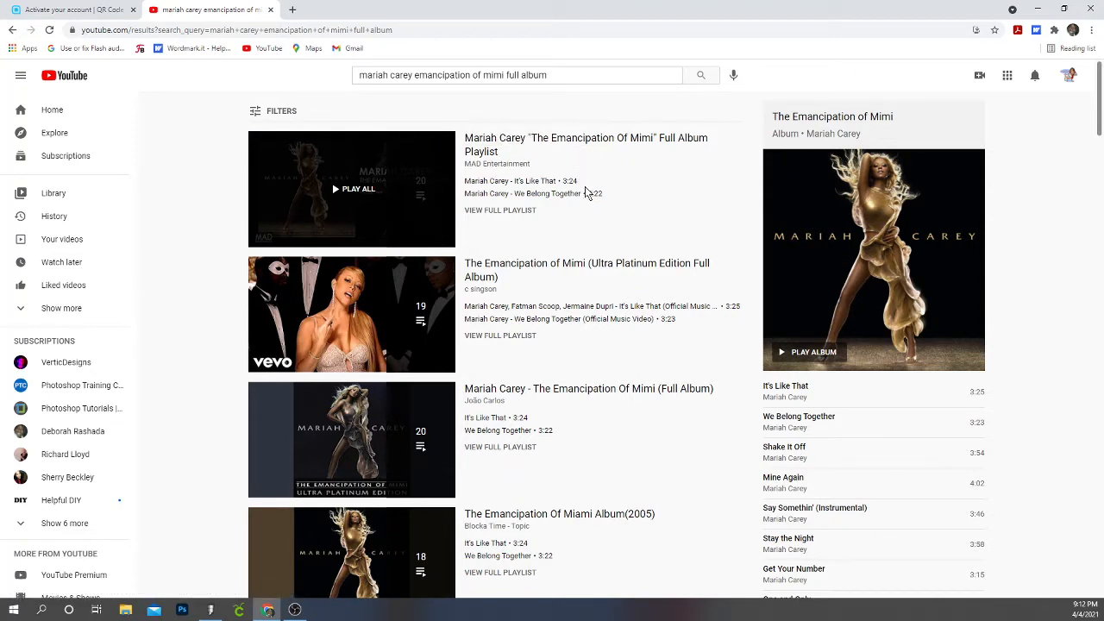
scroll("down", 3)
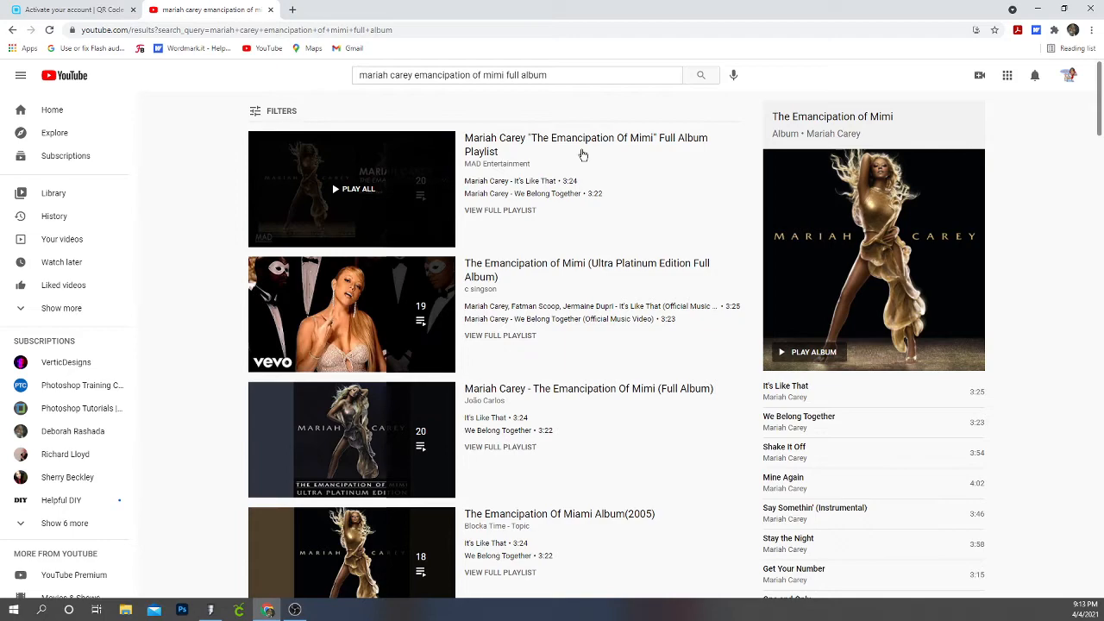
scroll("down", 3)
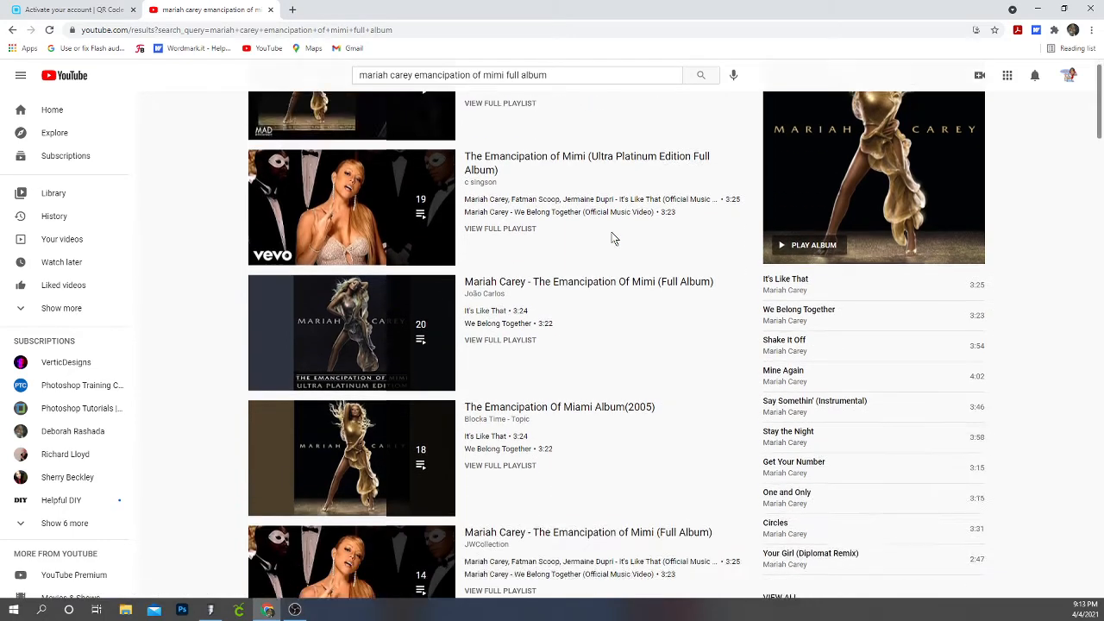
scroll("down", 3)
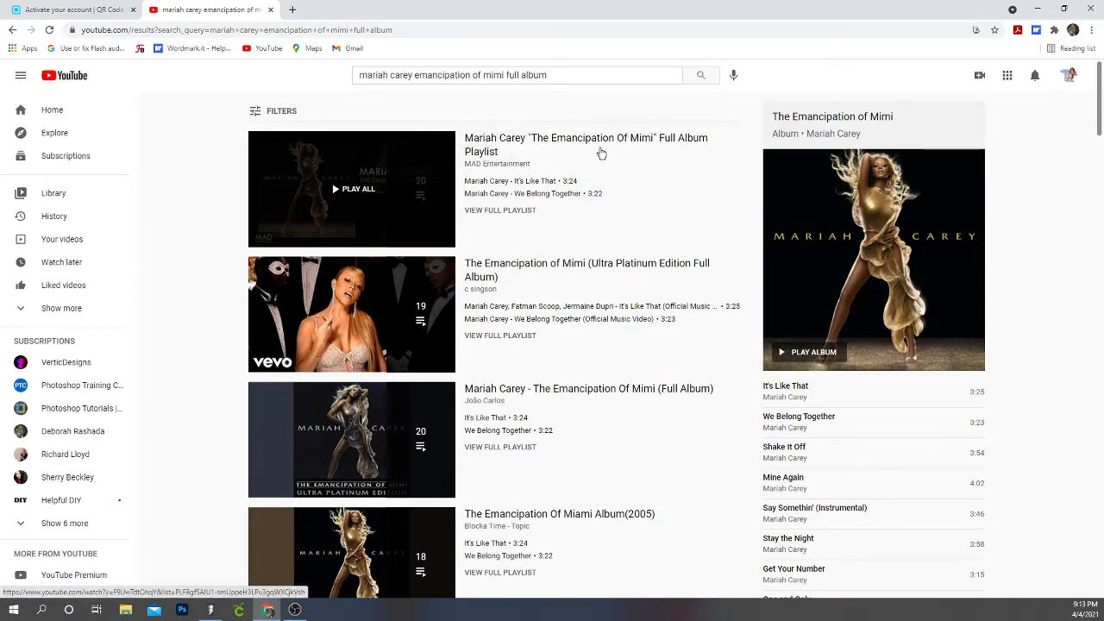
mouse_move(694, 151)
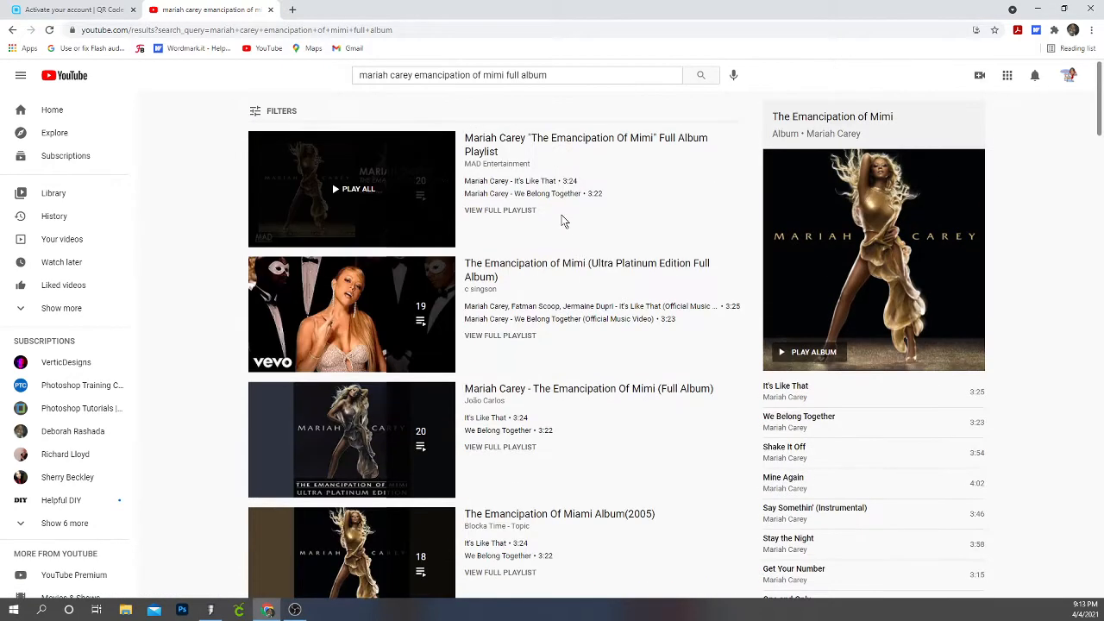
mouse_move(521, 152)
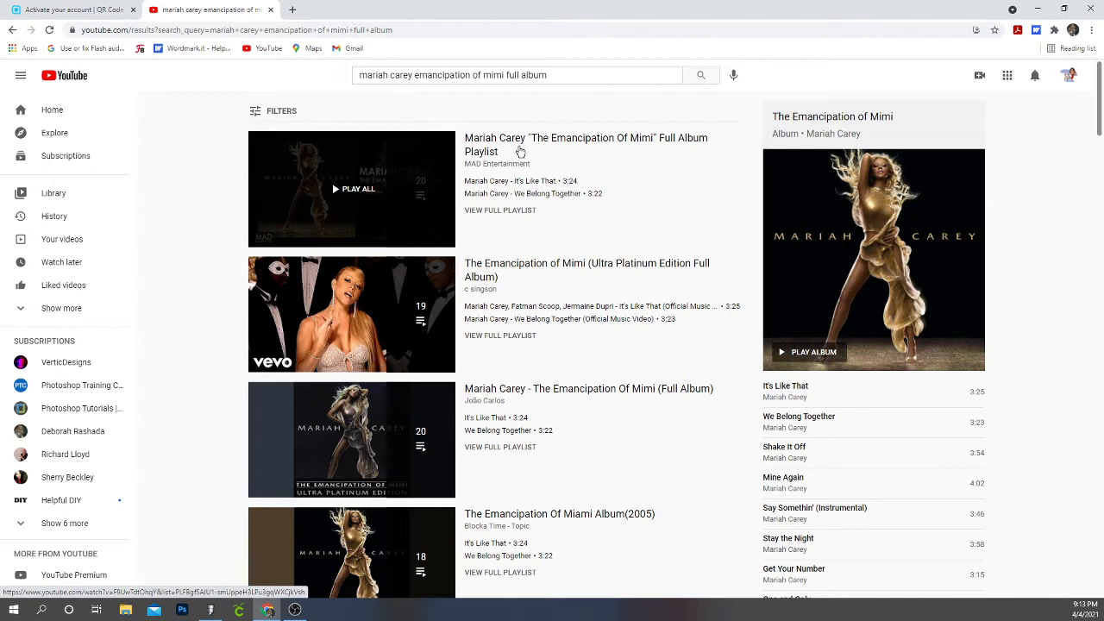
mouse_move(573, 174)
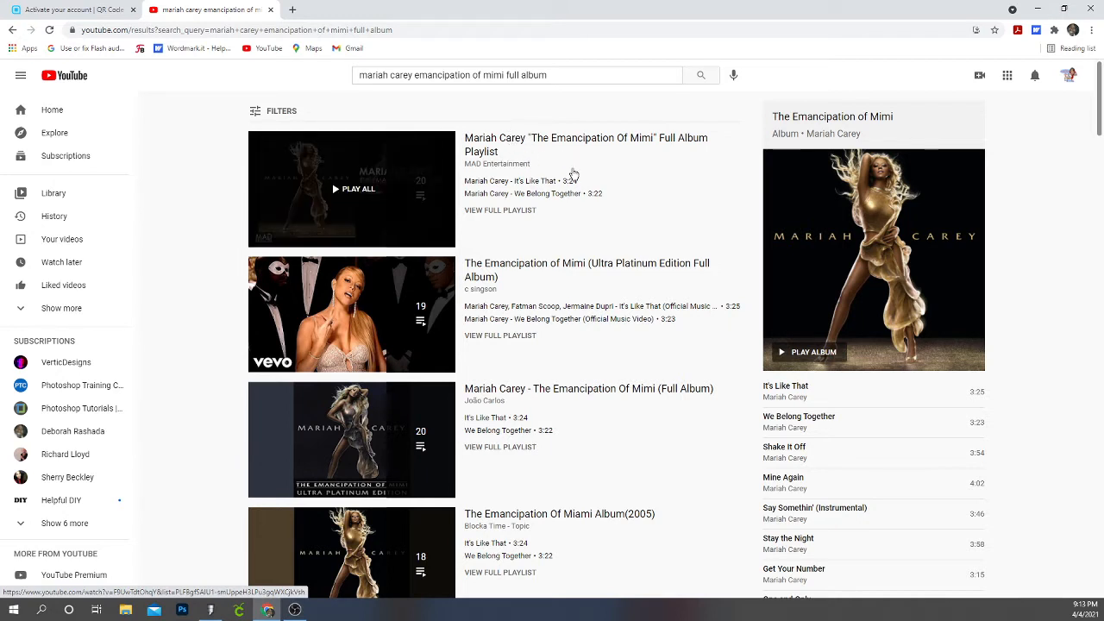
mouse_move(647, 210)
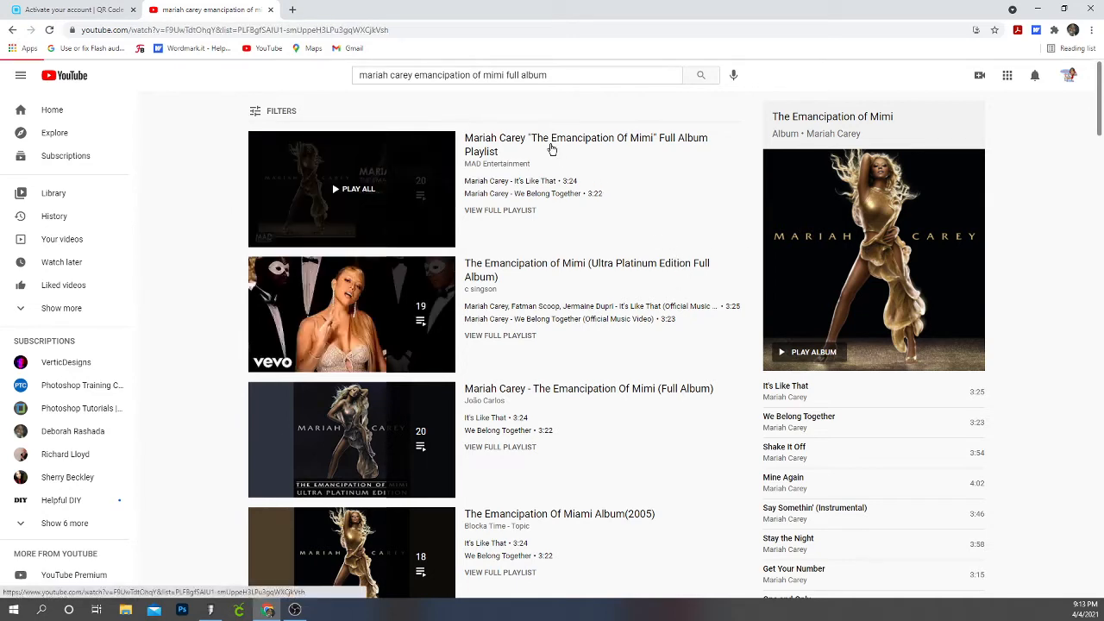
left_click(352, 188)
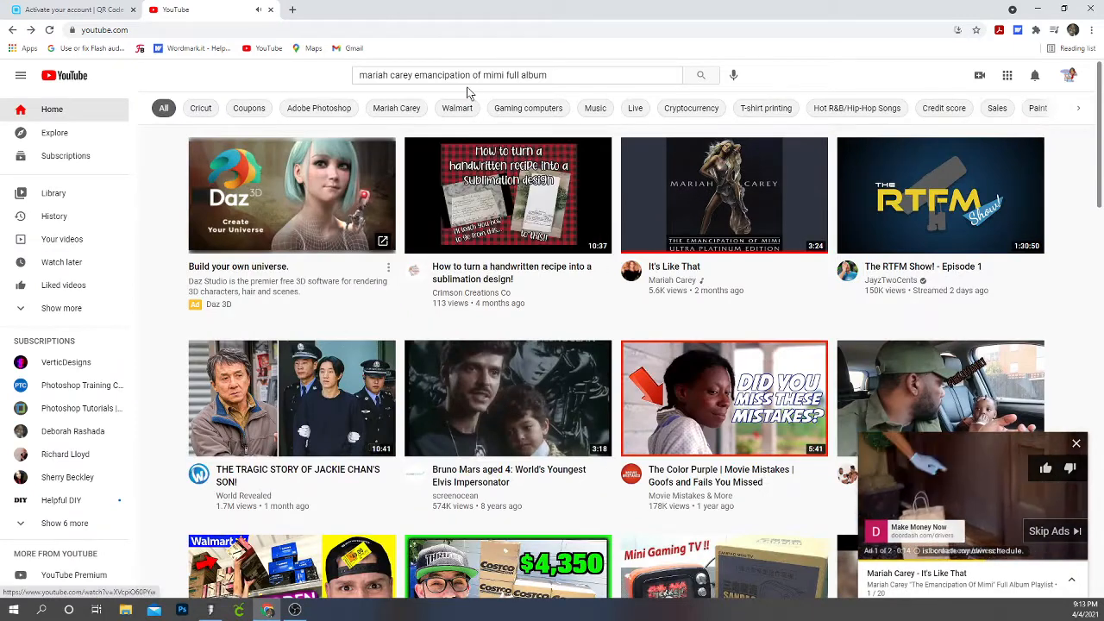
Return to results, play the third full-album playlist past the ad and review its tracks
left_click(518, 75)
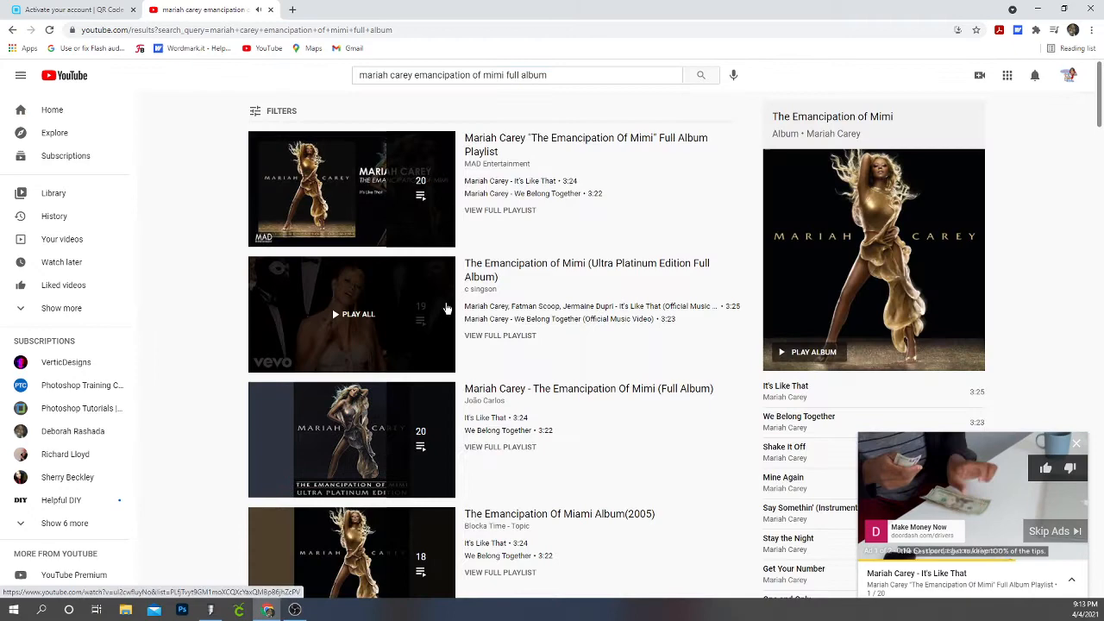
scroll("down", 3)
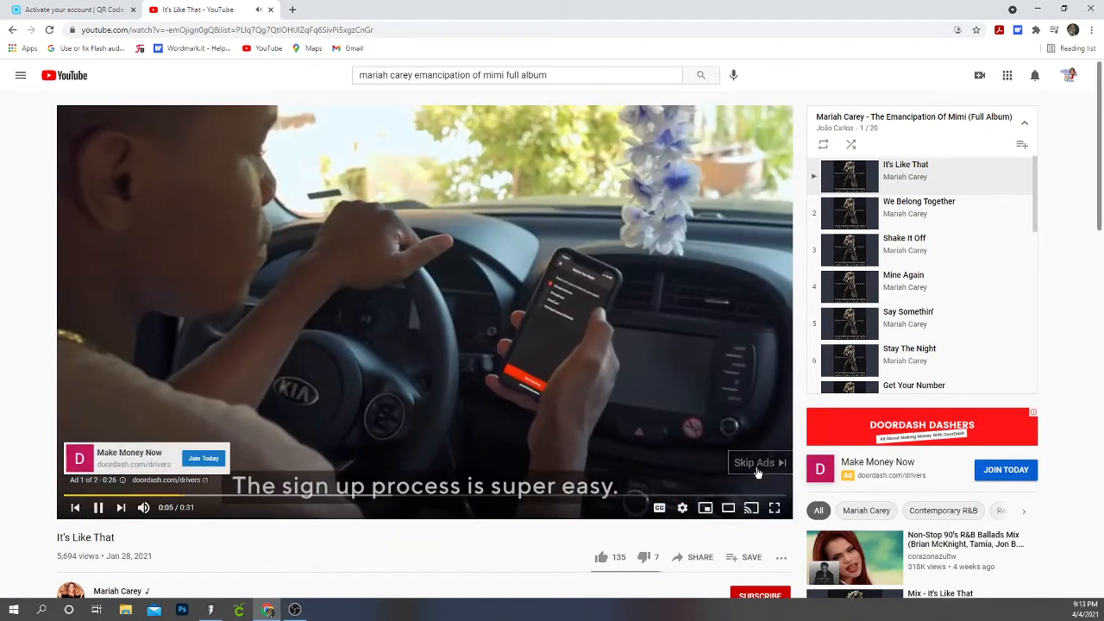
left_click(755, 463)
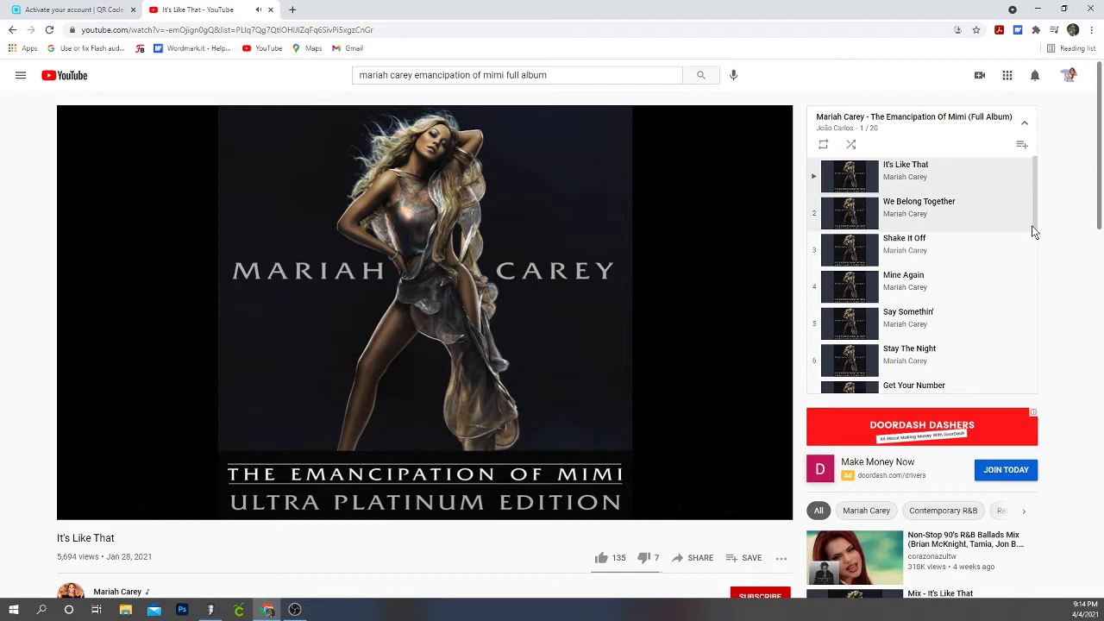
scroll("down", 3)
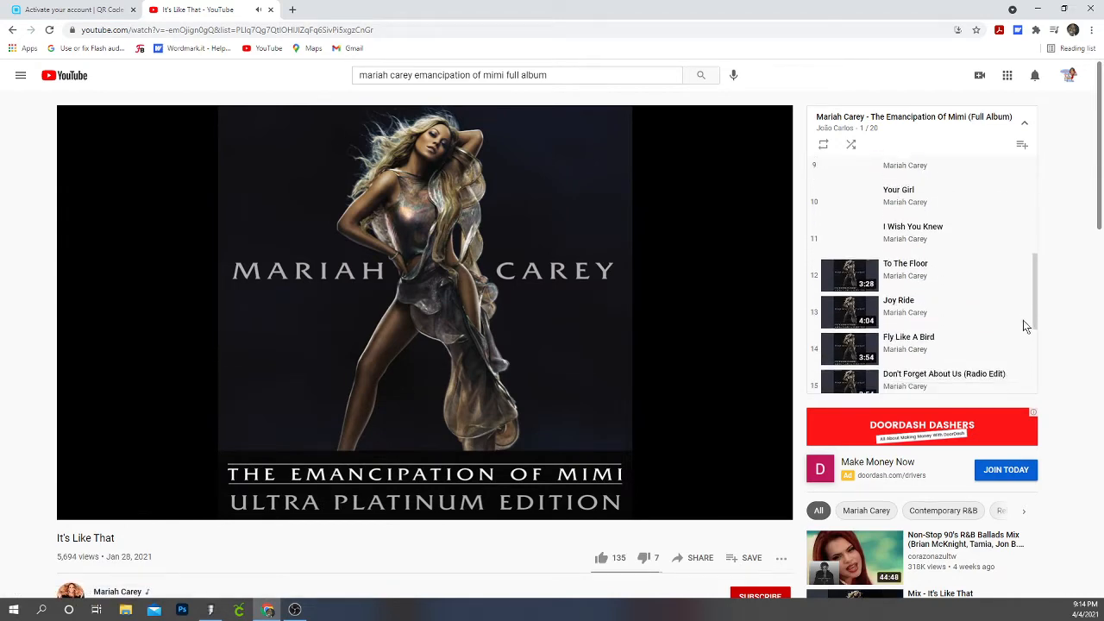
scroll("down", 3)
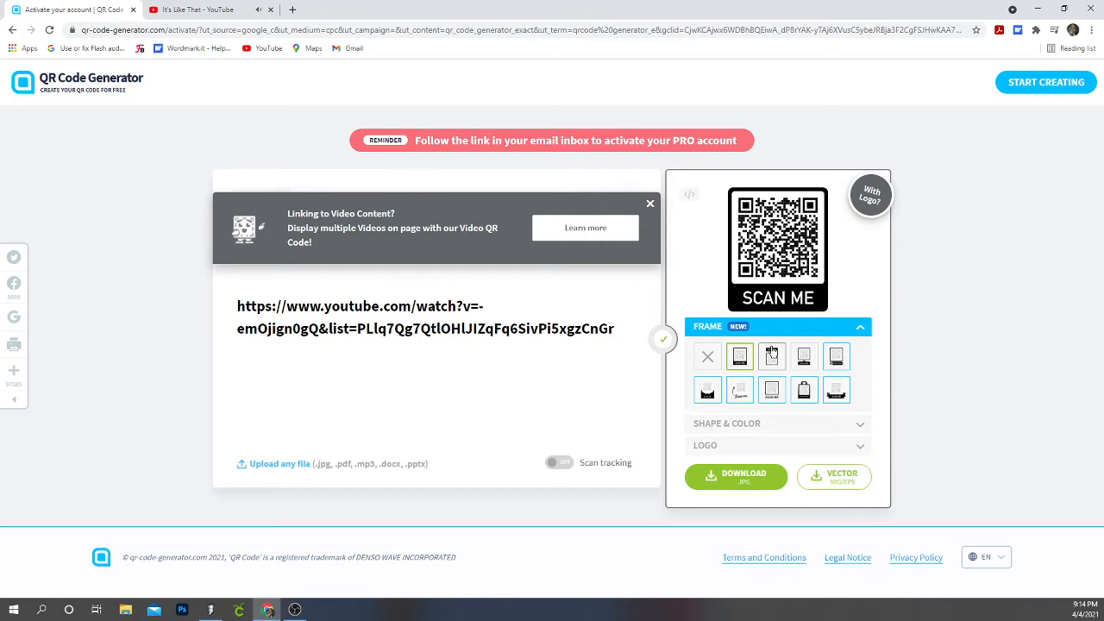
Try several frame designs with the label above and beneath the code
left_click(766, 356)
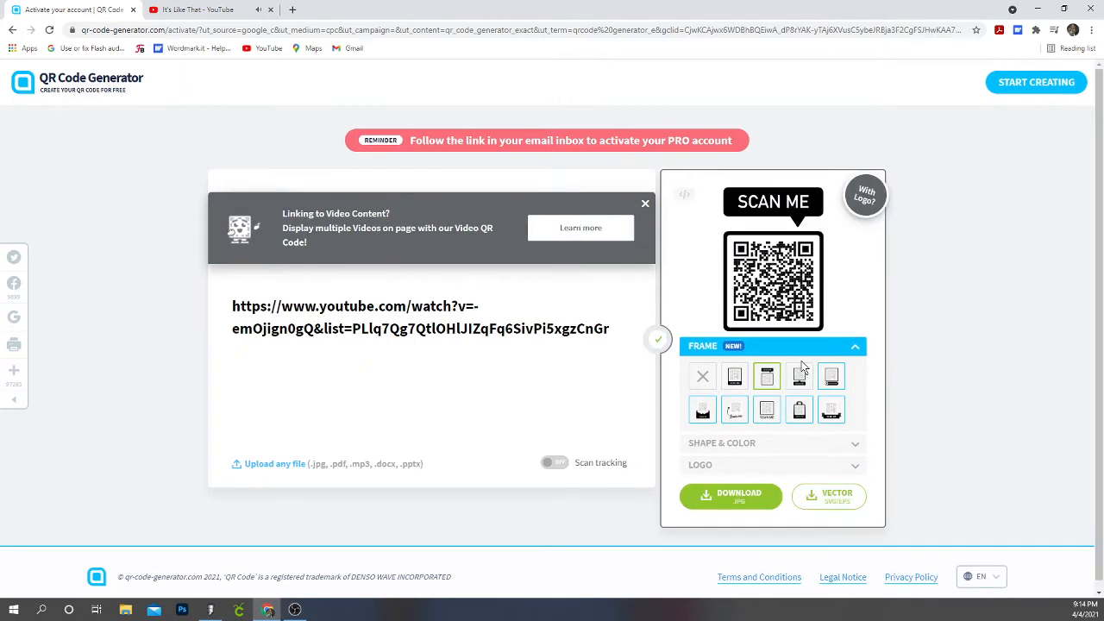
left_click(797, 376)
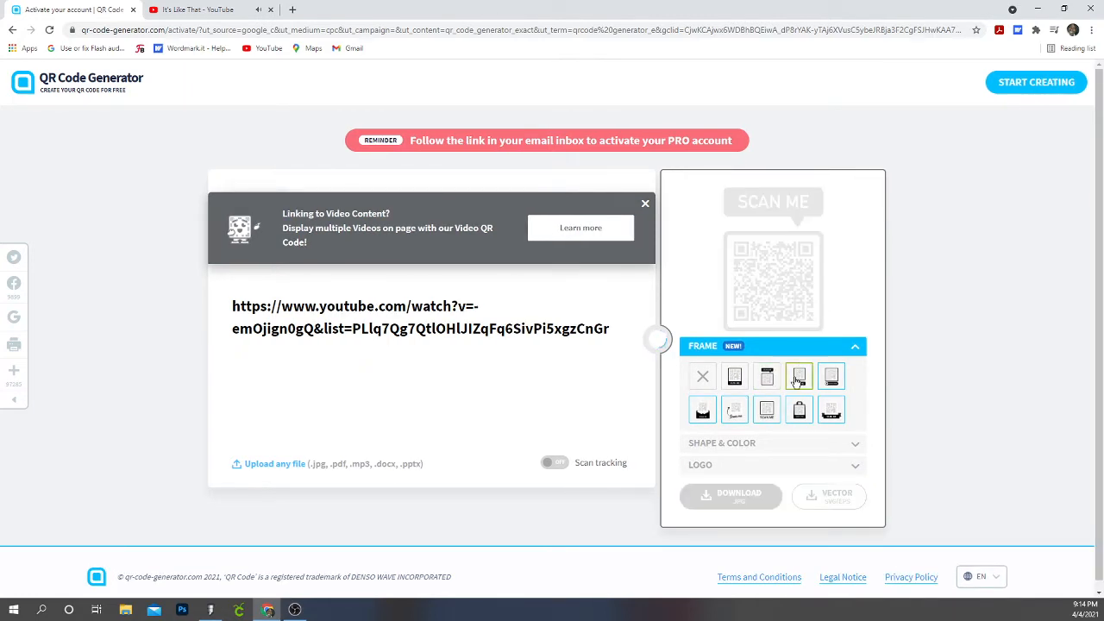
left_click(797, 376)
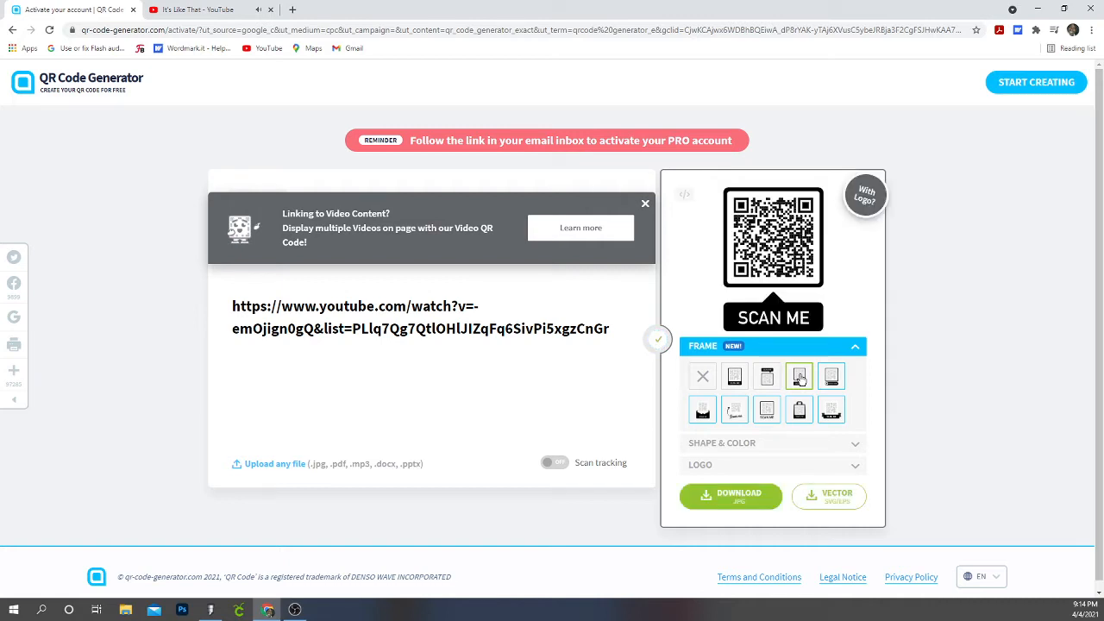
left_click(766, 376)
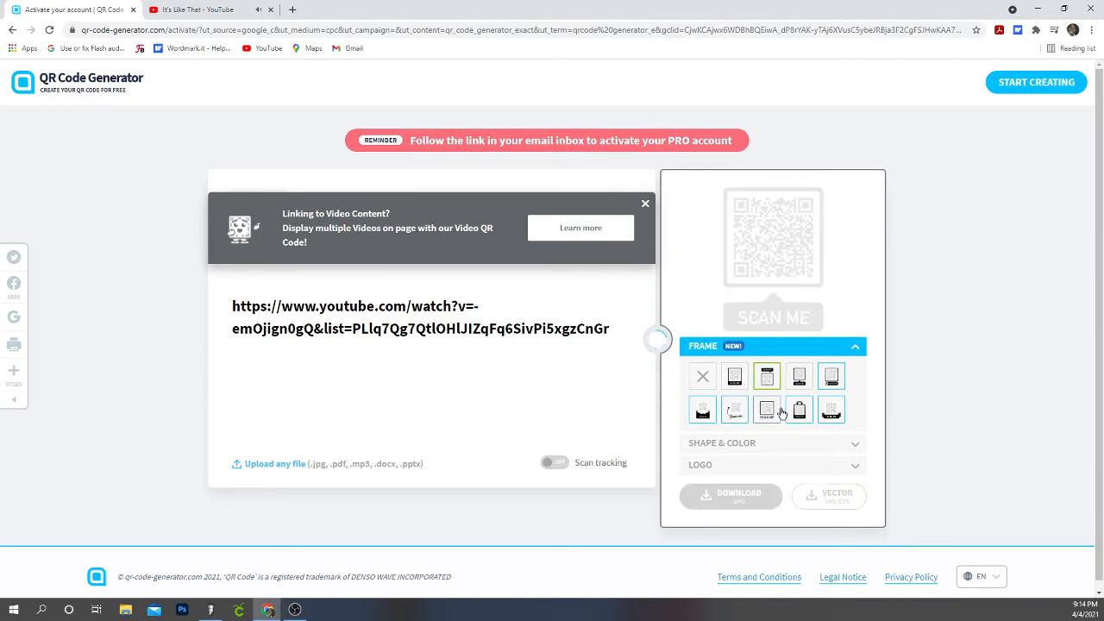
left_click(766, 411)
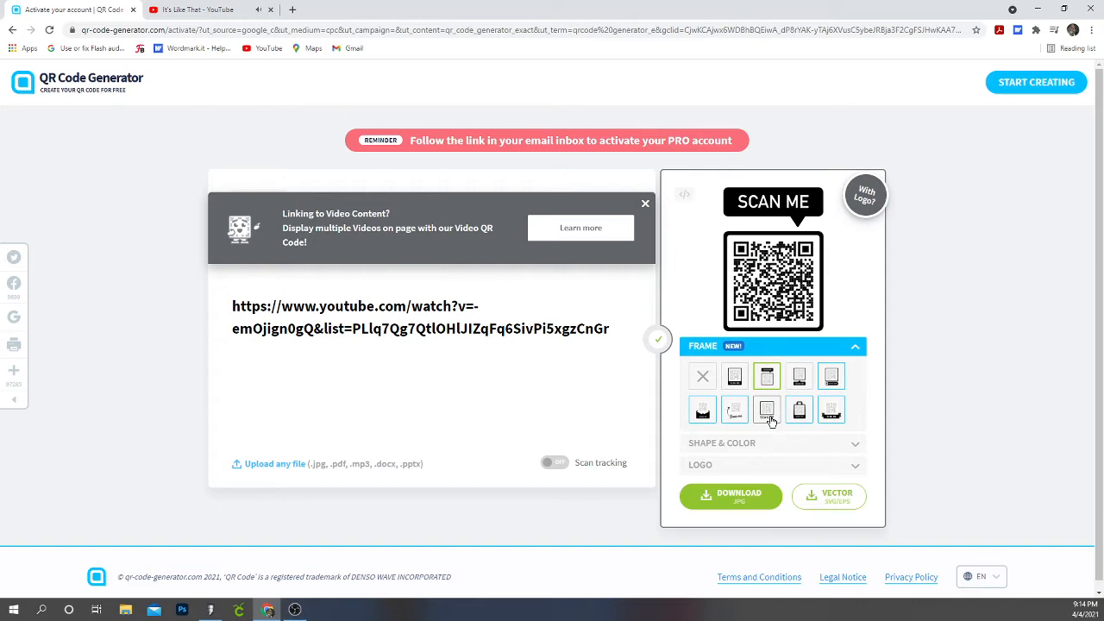
Dismiss the sign-up promotion and keep the frame with SCAN ME above the code
left_click(181, 11)
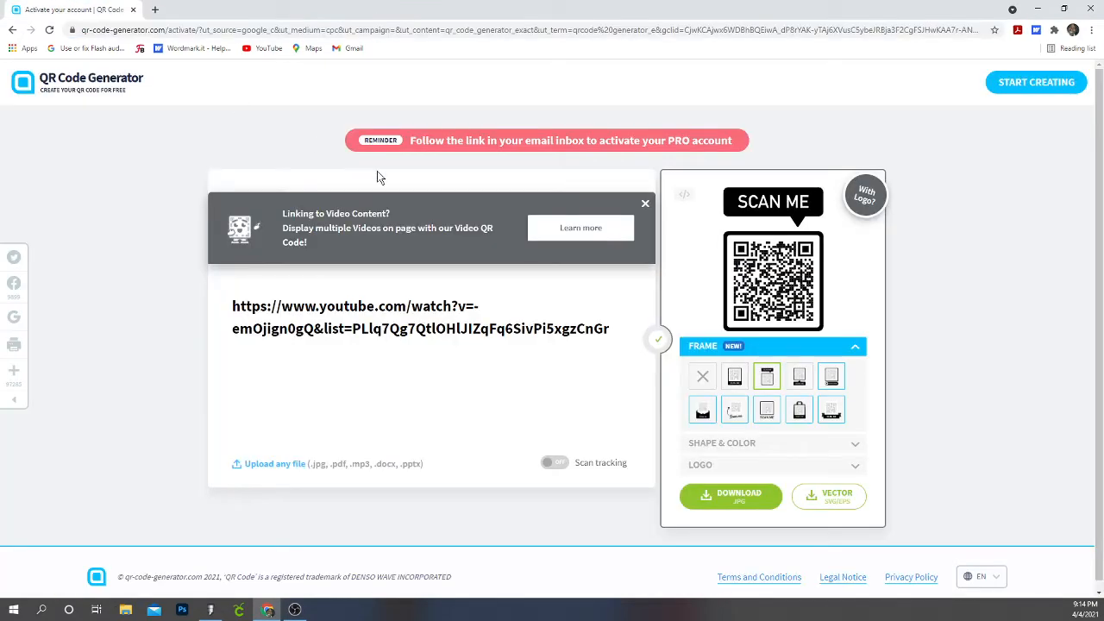
left_click(702, 409)
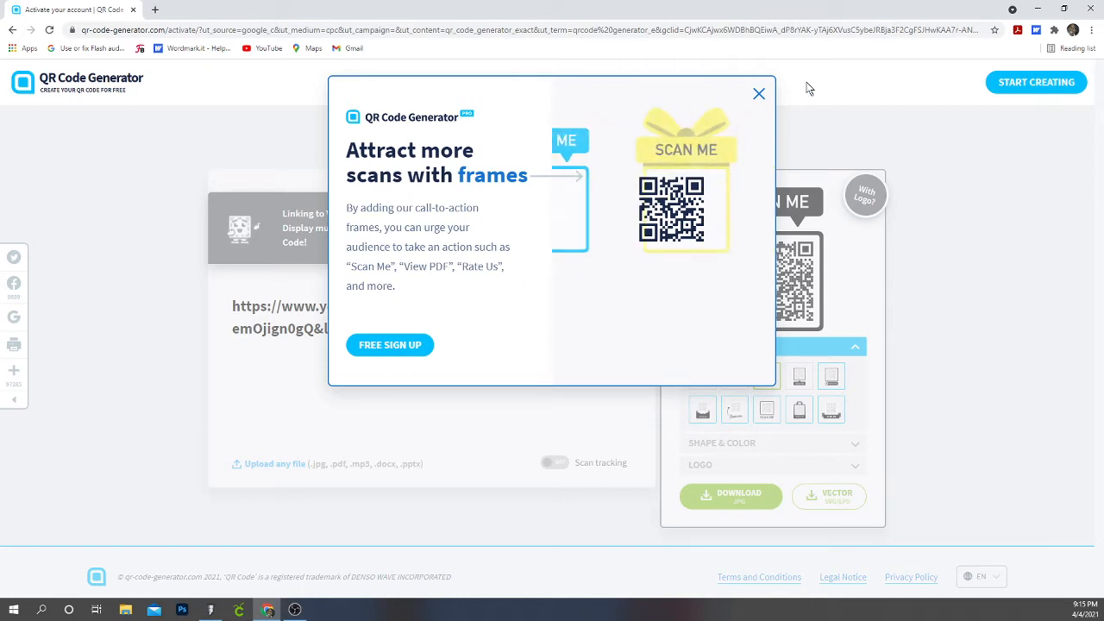
left_click(759, 93)
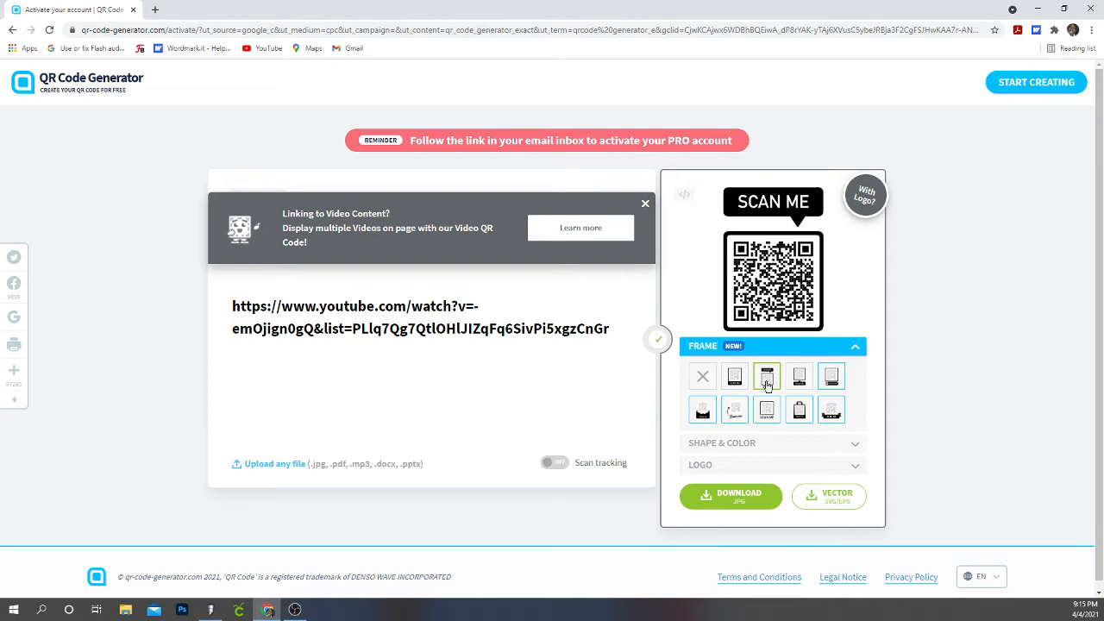
left_click(765, 376)
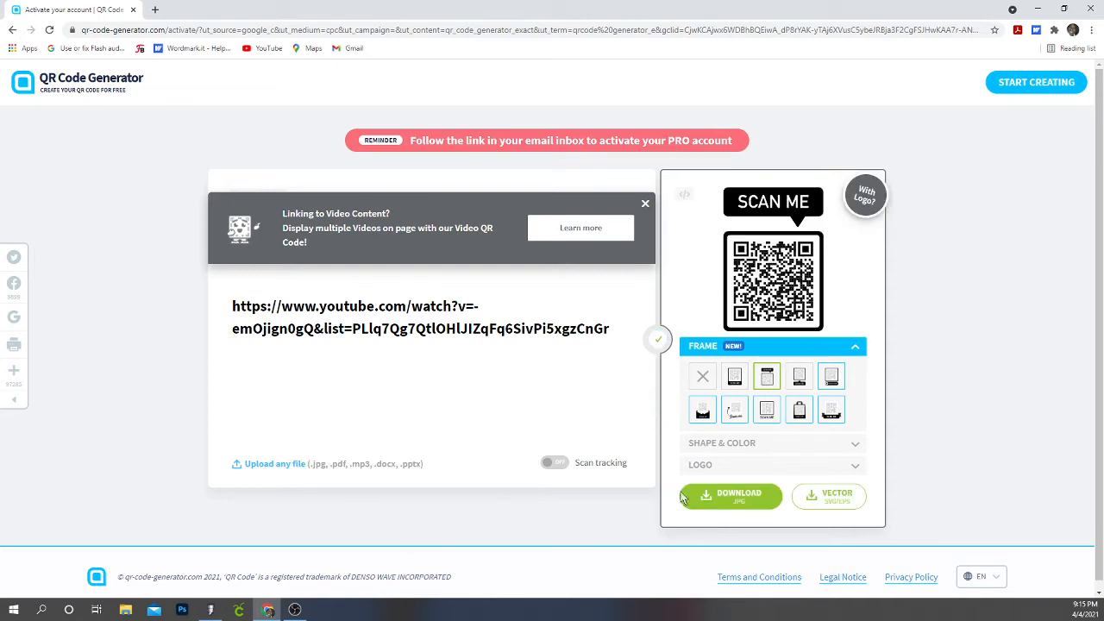
Download the framed code as PNG 'Mariah emancipation' into the QR Codes folder
left_click(729, 497)
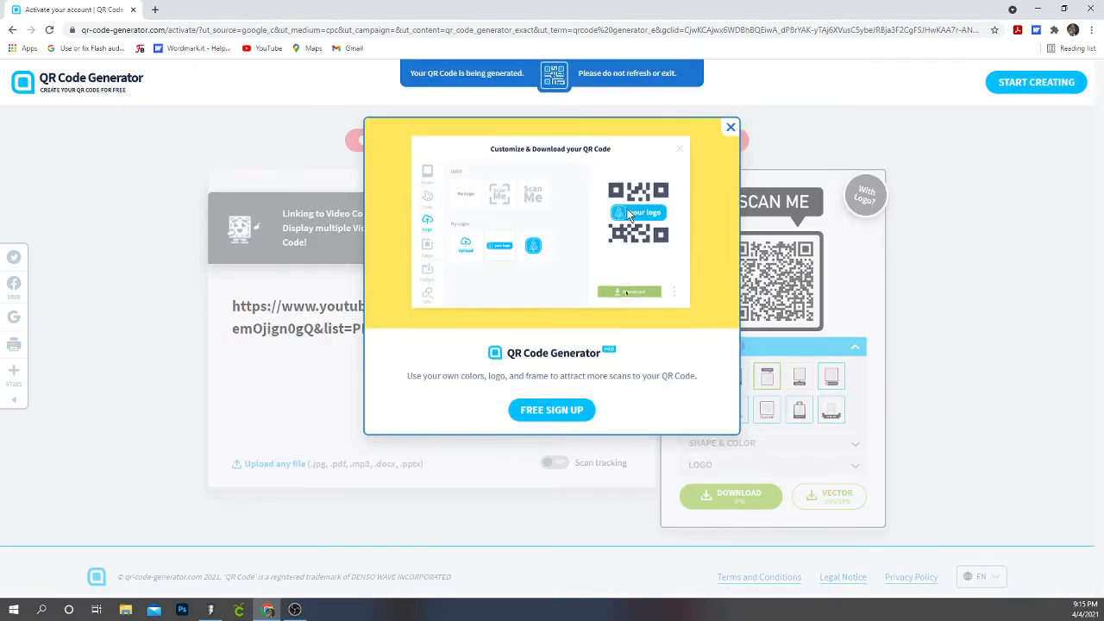
mouse_move(517, 90)
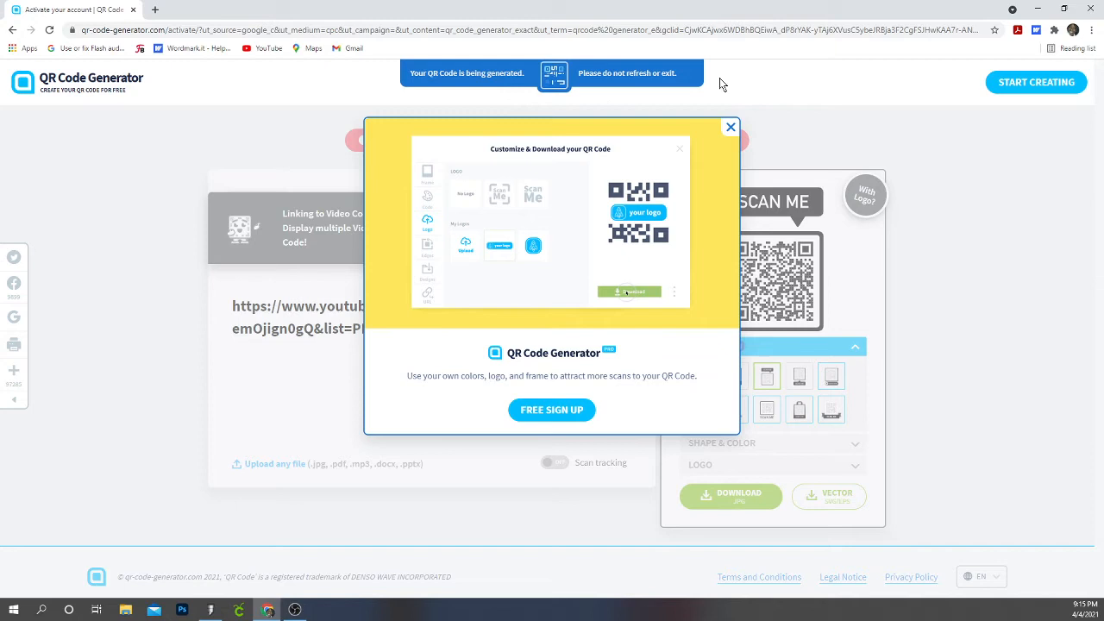
mouse_move(577, 302)
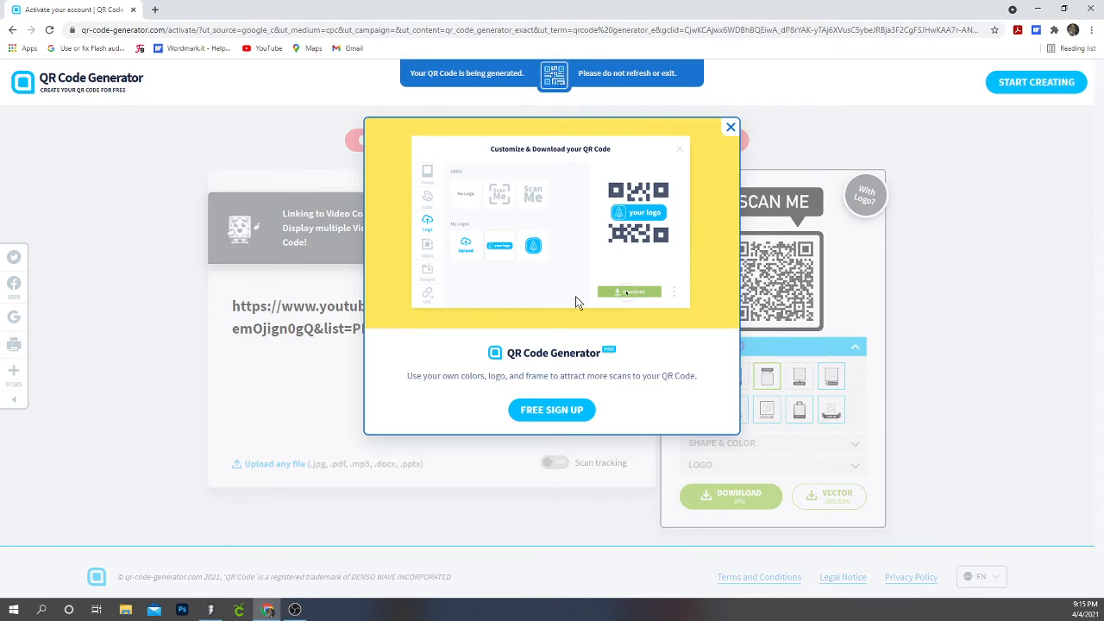
mouse_move(358, 464)
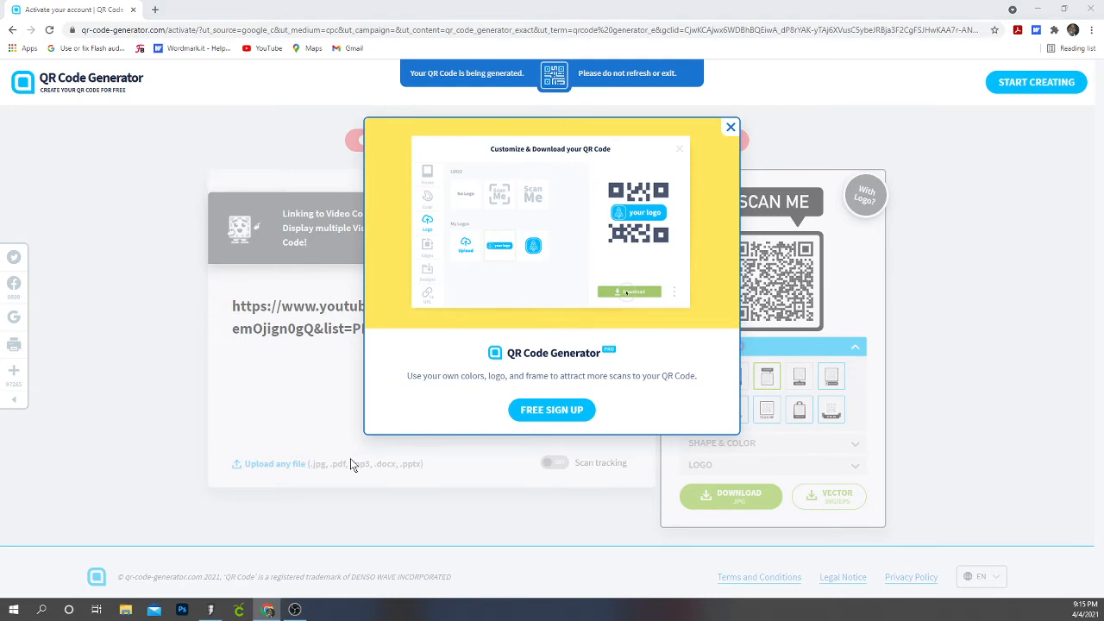
left_click(628, 290)
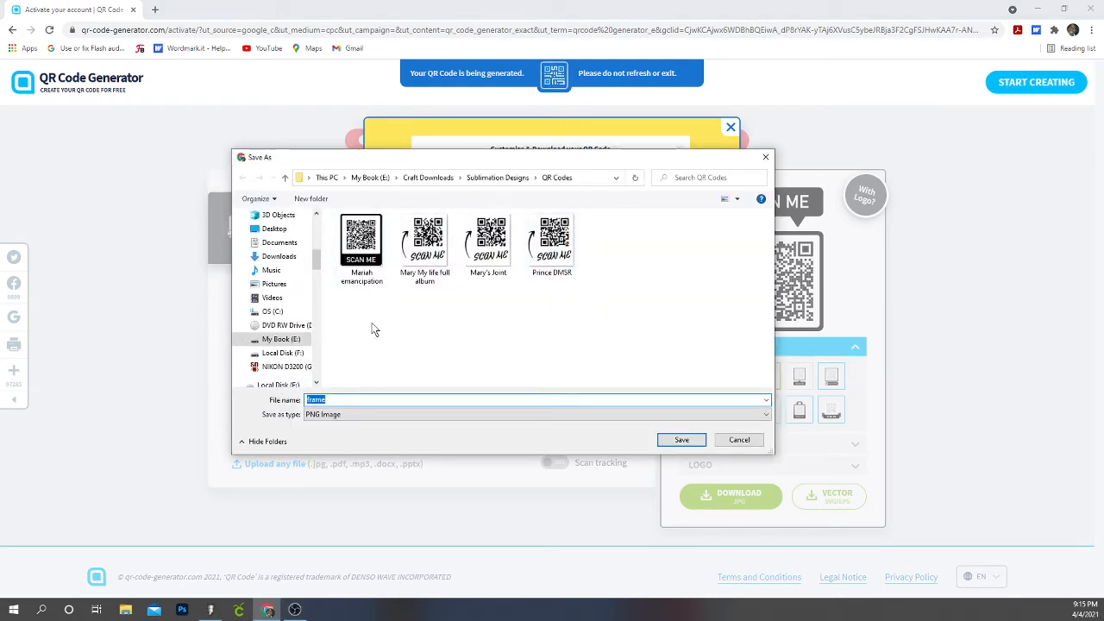
left_click(362, 243)
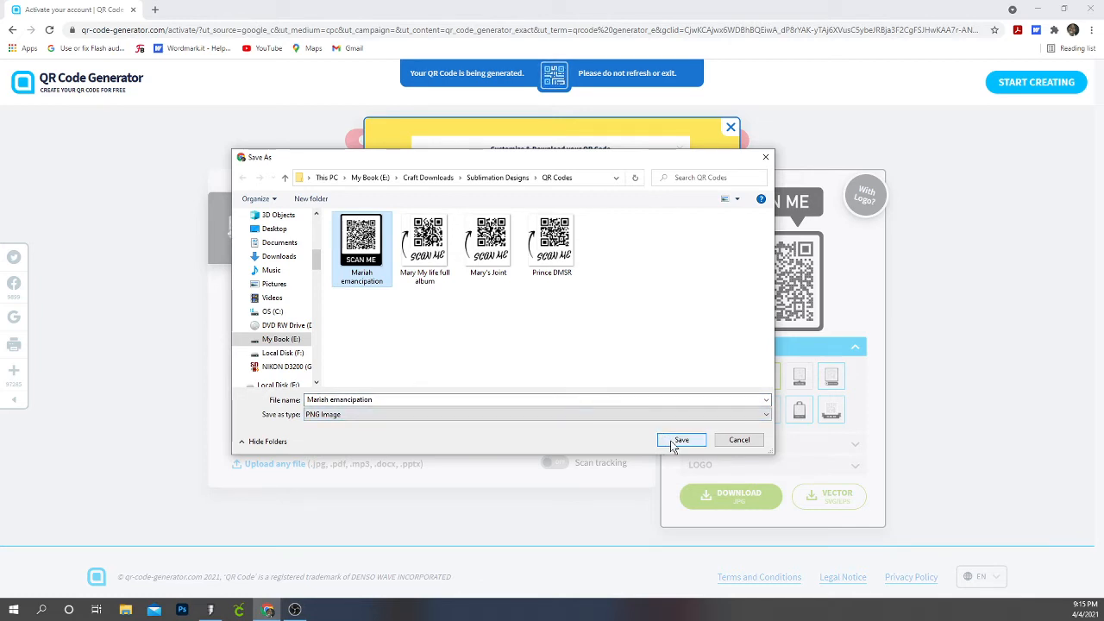
left_click(682, 439)
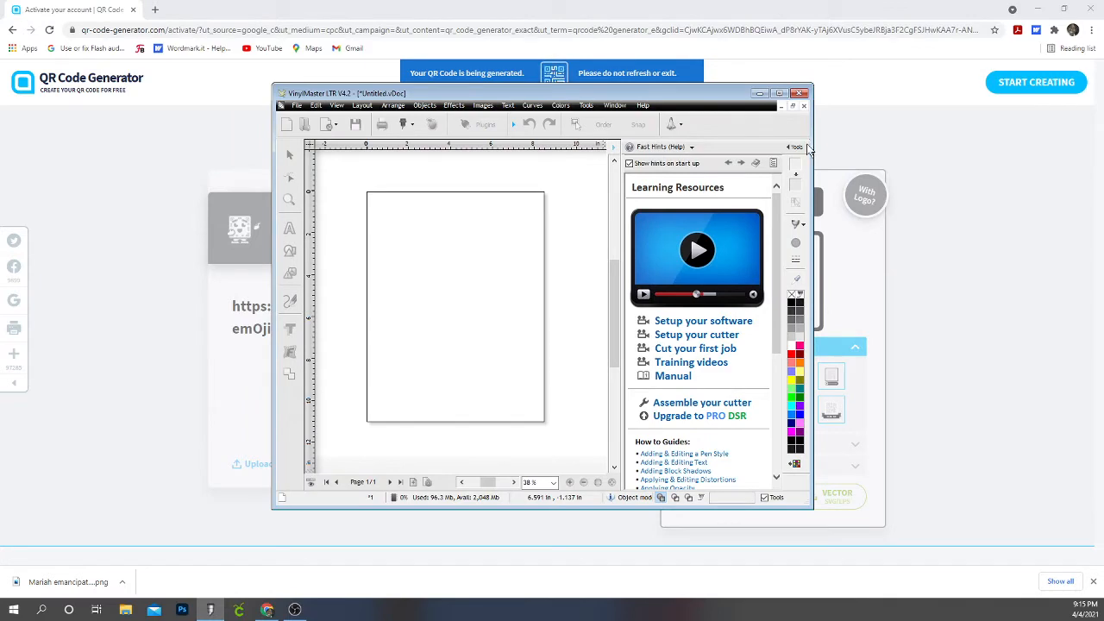
Import the Mariah Carey album art PNG from the QR Codes folder into the VinylMaster page
left_click(790, 94)
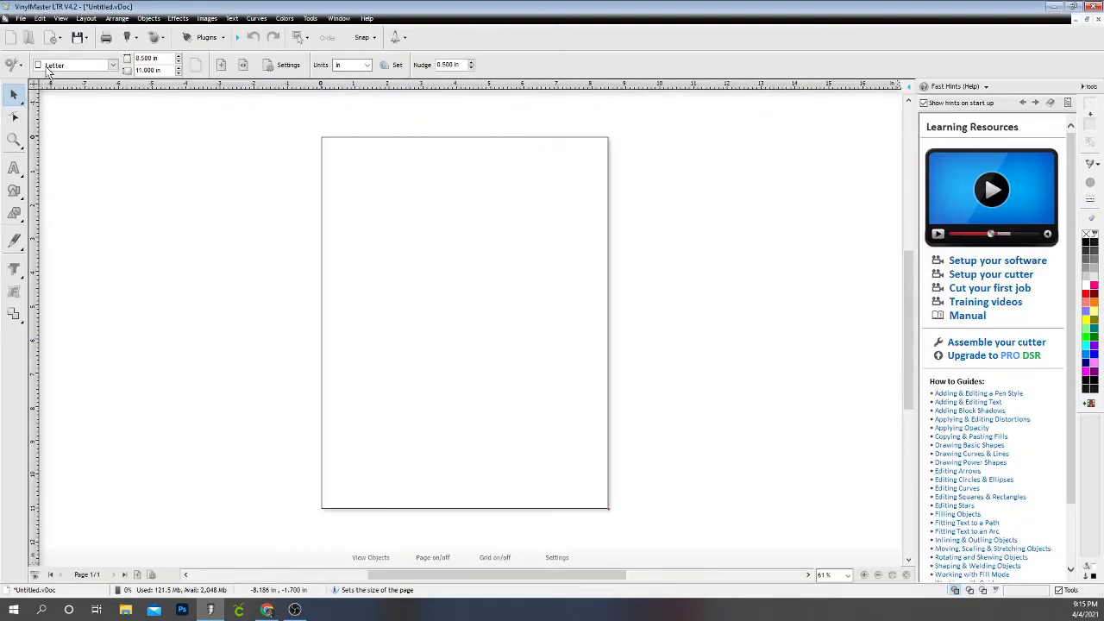
left_click(21, 17)
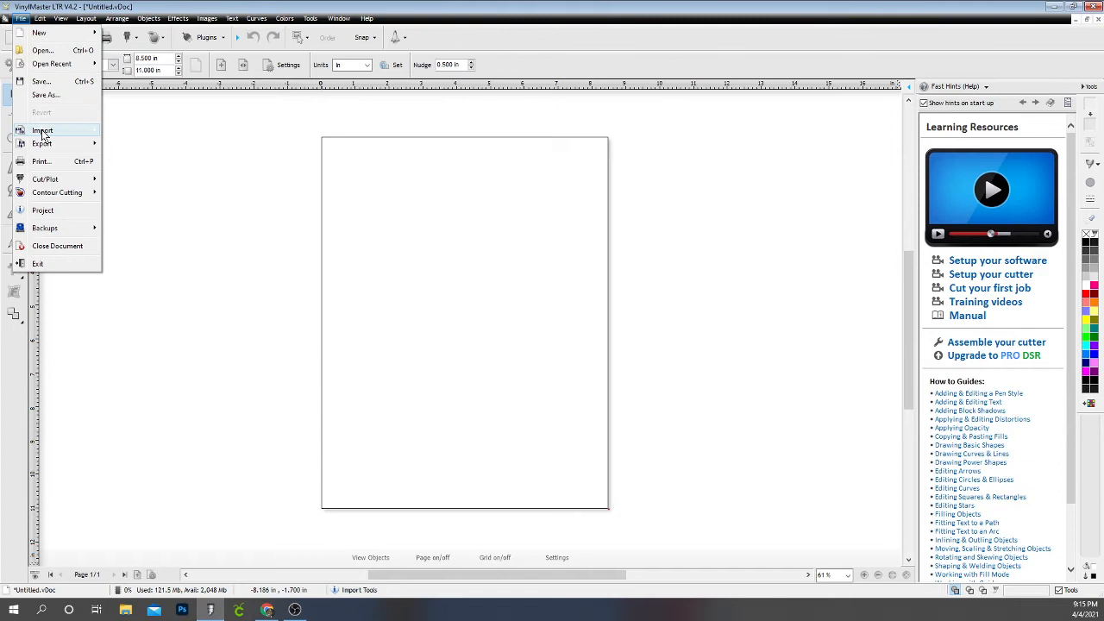
left_click(41, 131)
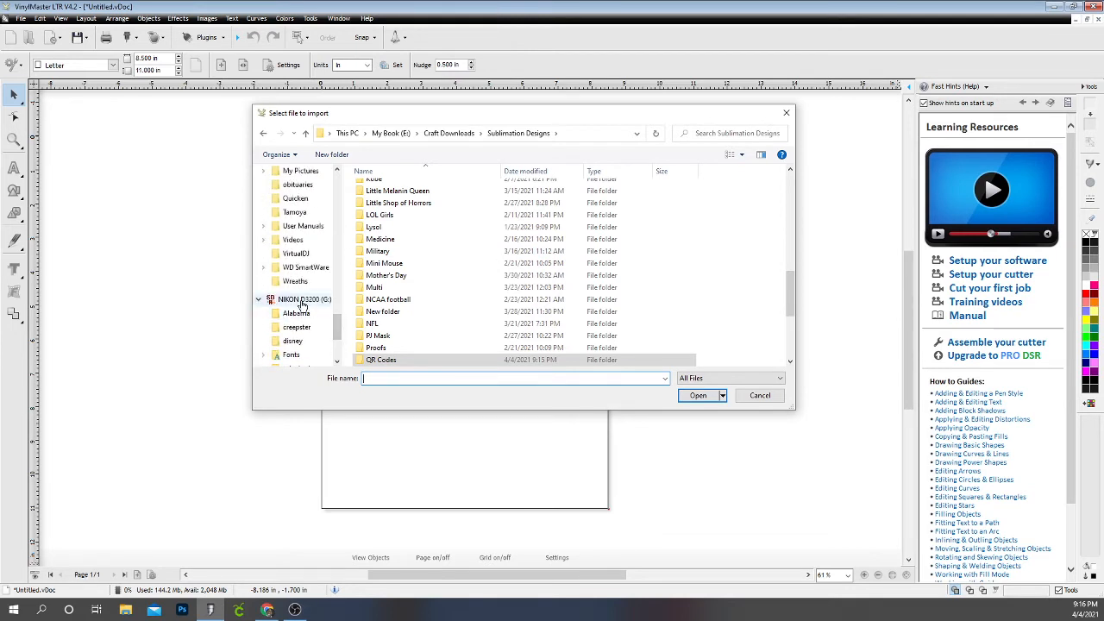
double_click(293, 355)
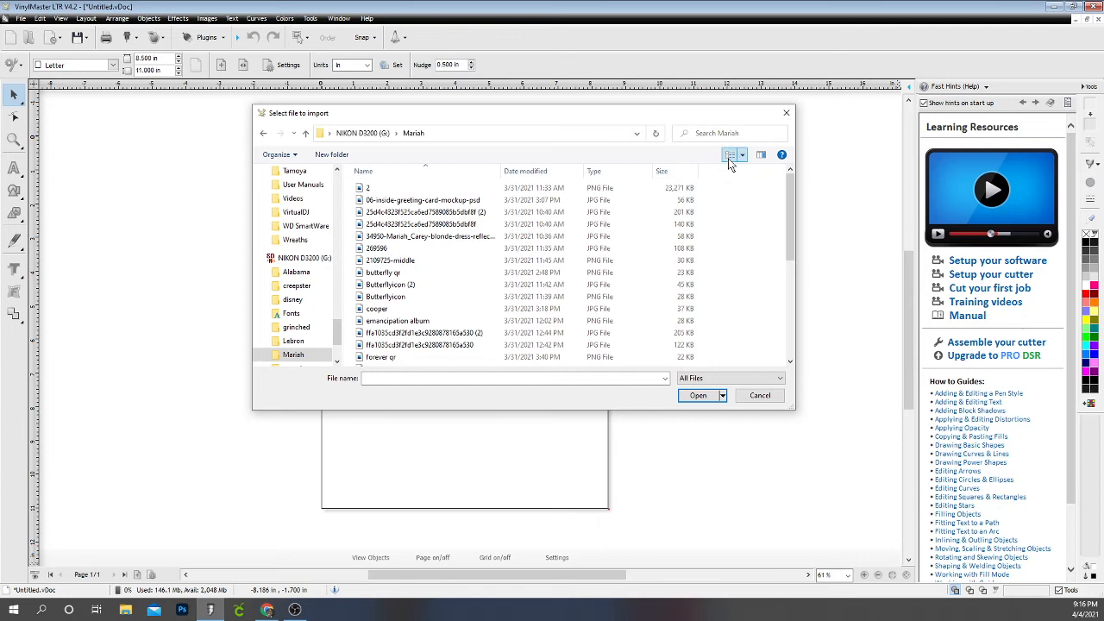
left_click(731, 155)
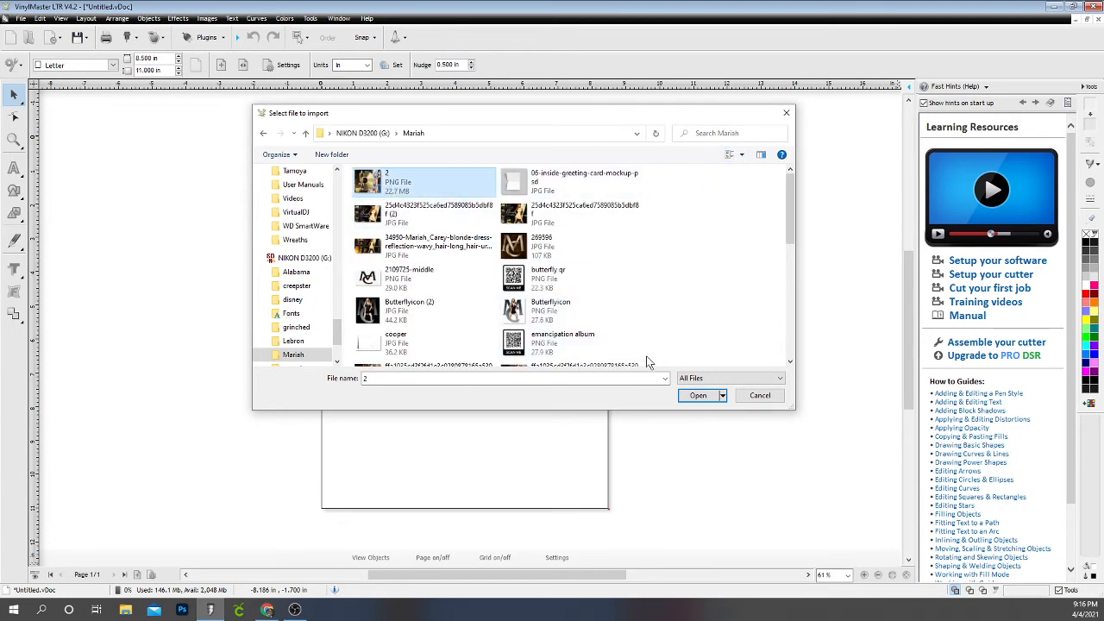
left_click(696, 395)
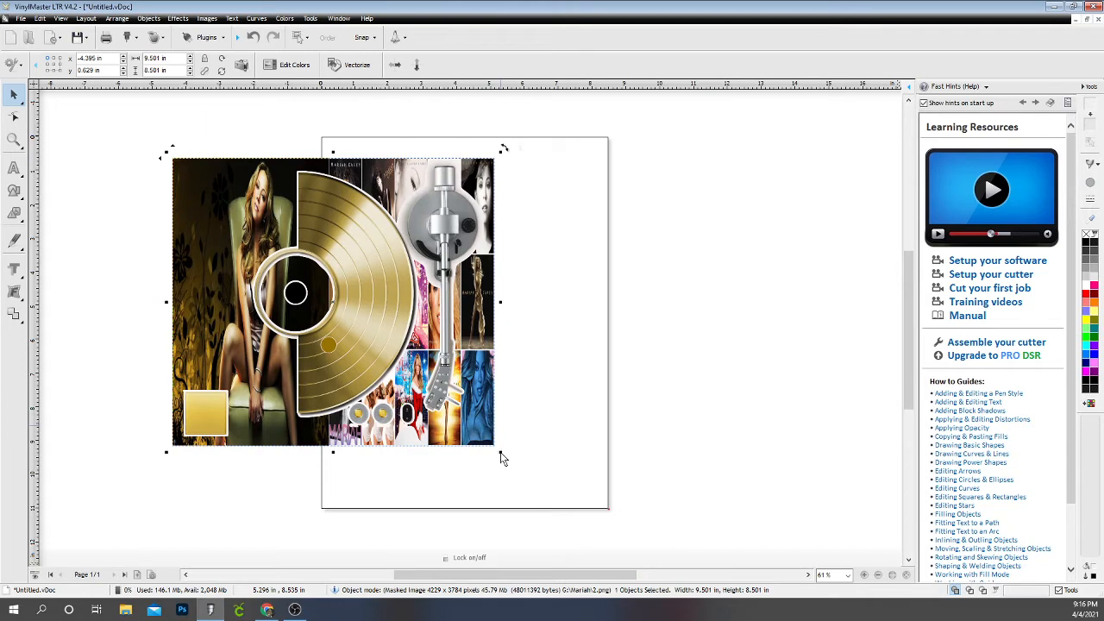
mouse_move(492, 290)
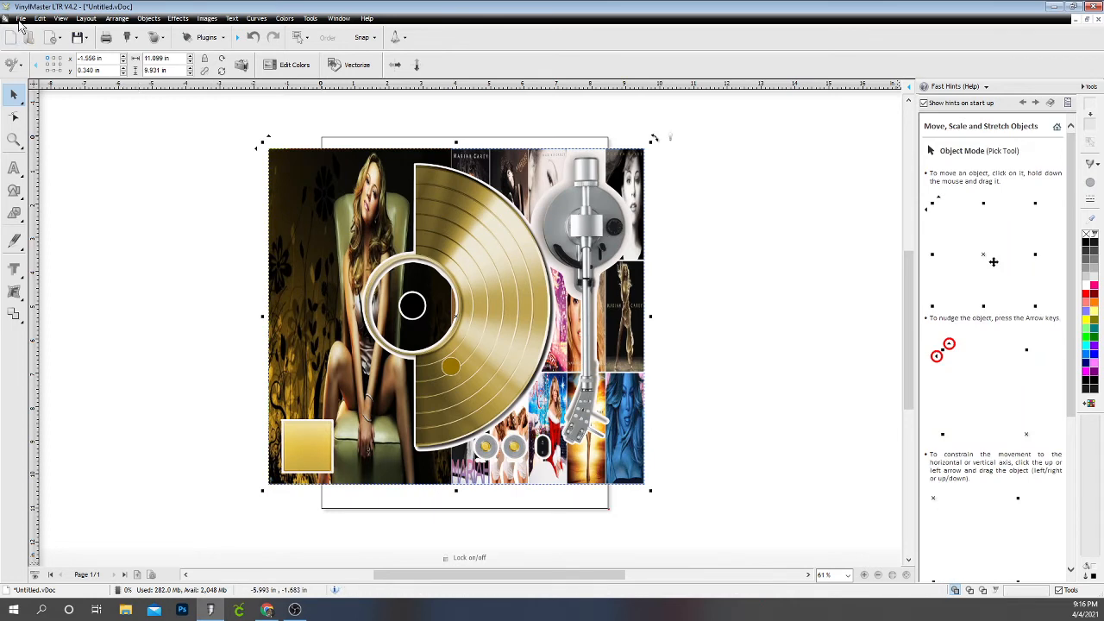
Import the 'Mariah emancipation' QR code from Craft Downloads > Sublimation Designs > QR Codes
left_click(21, 17)
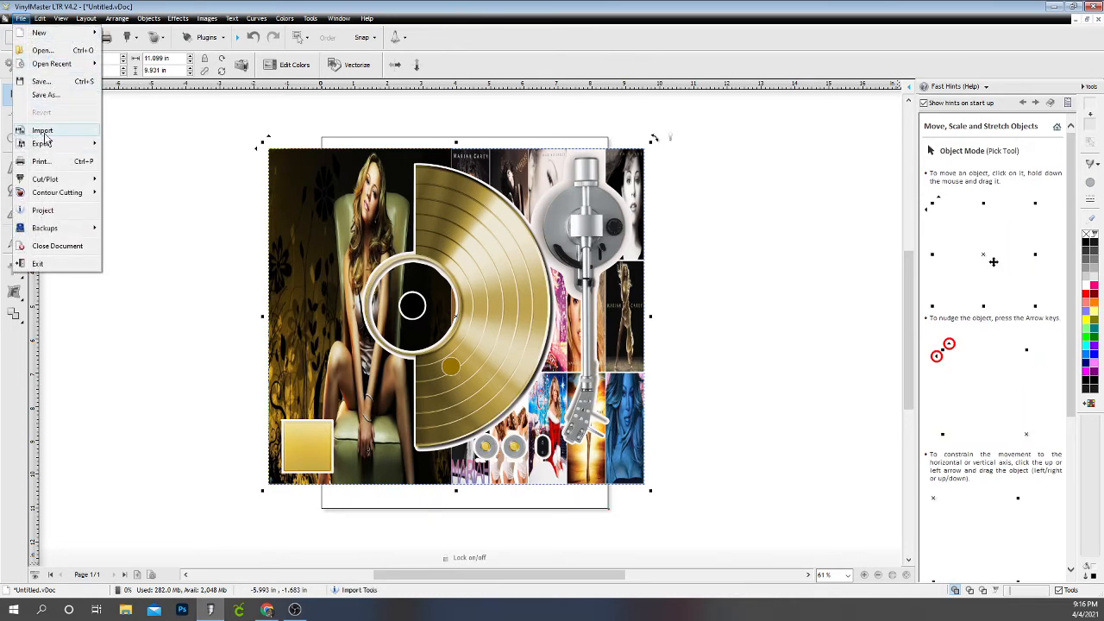
left_click(41, 131)
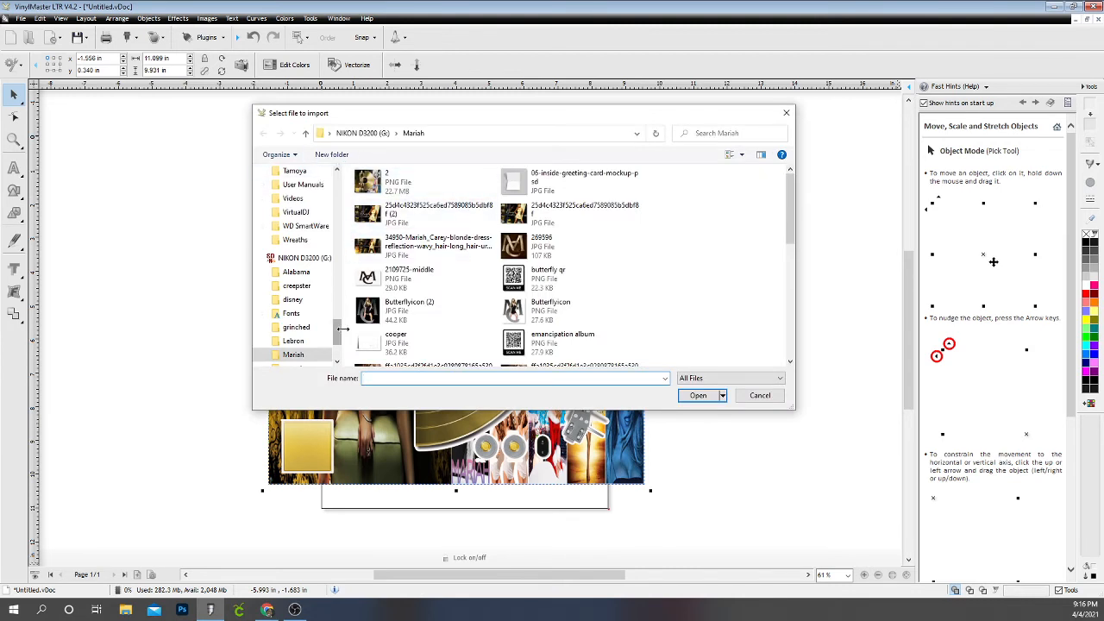
scroll("down", 3)
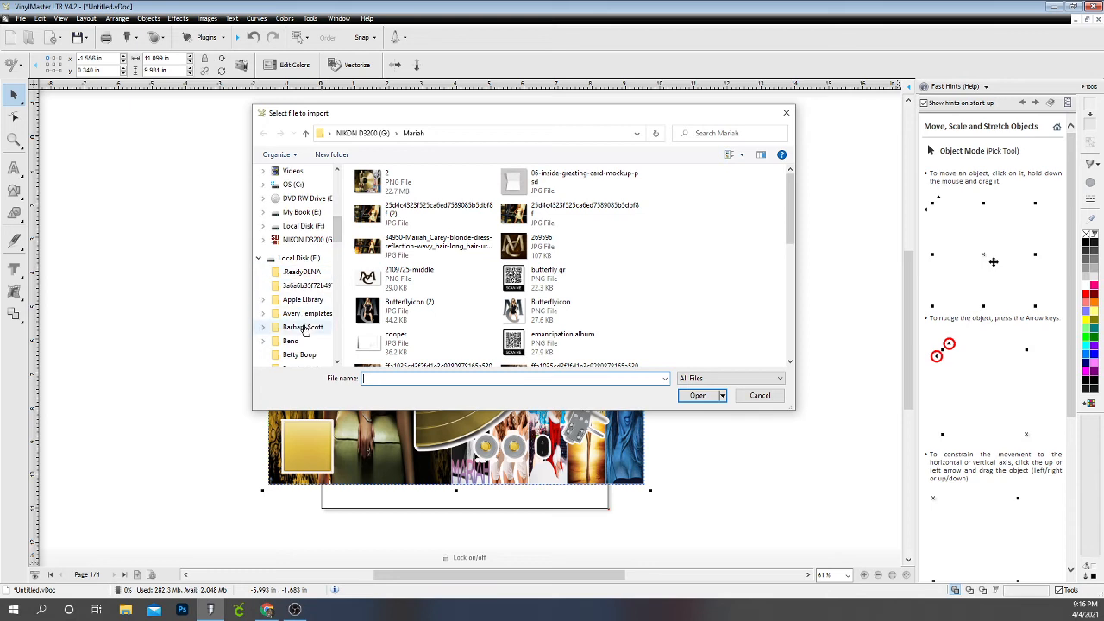
scroll("down", 3)
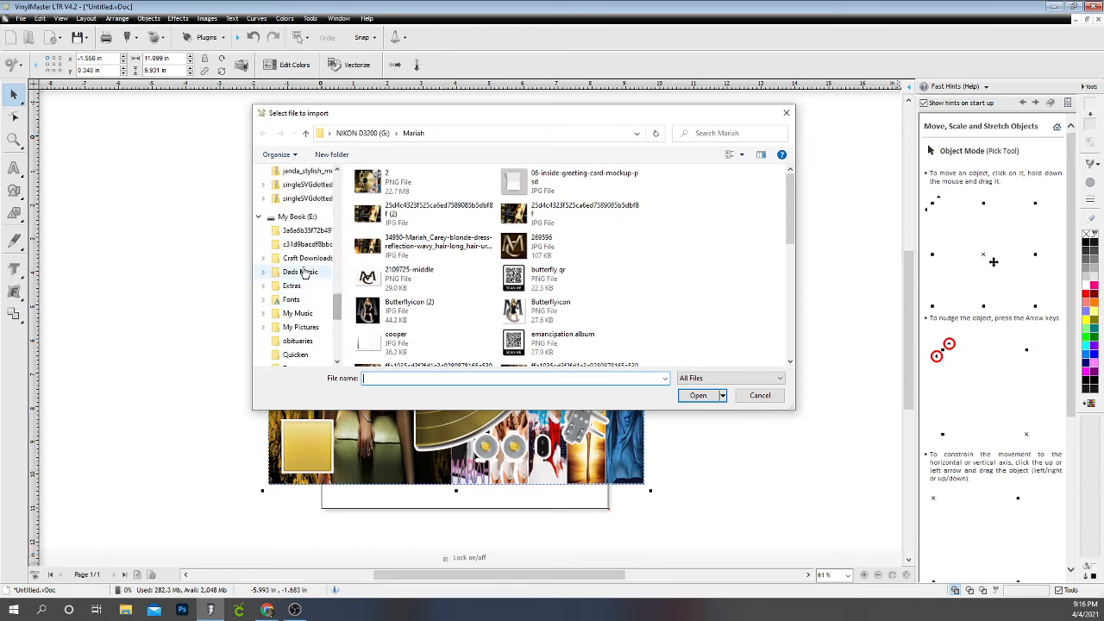
double_click(307, 258)
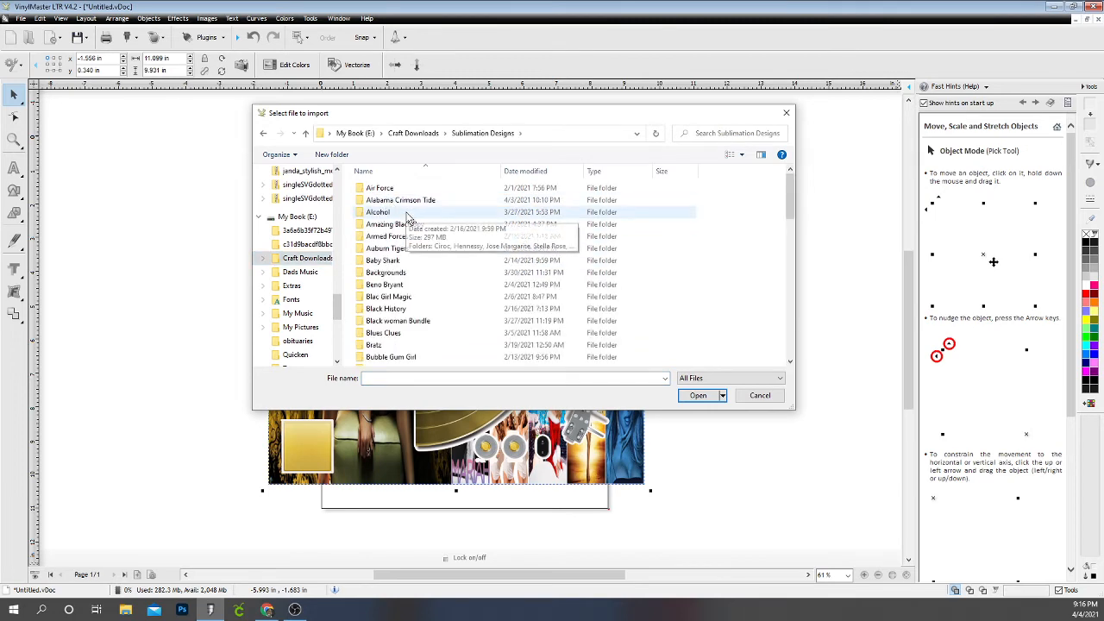
scroll("down", 3)
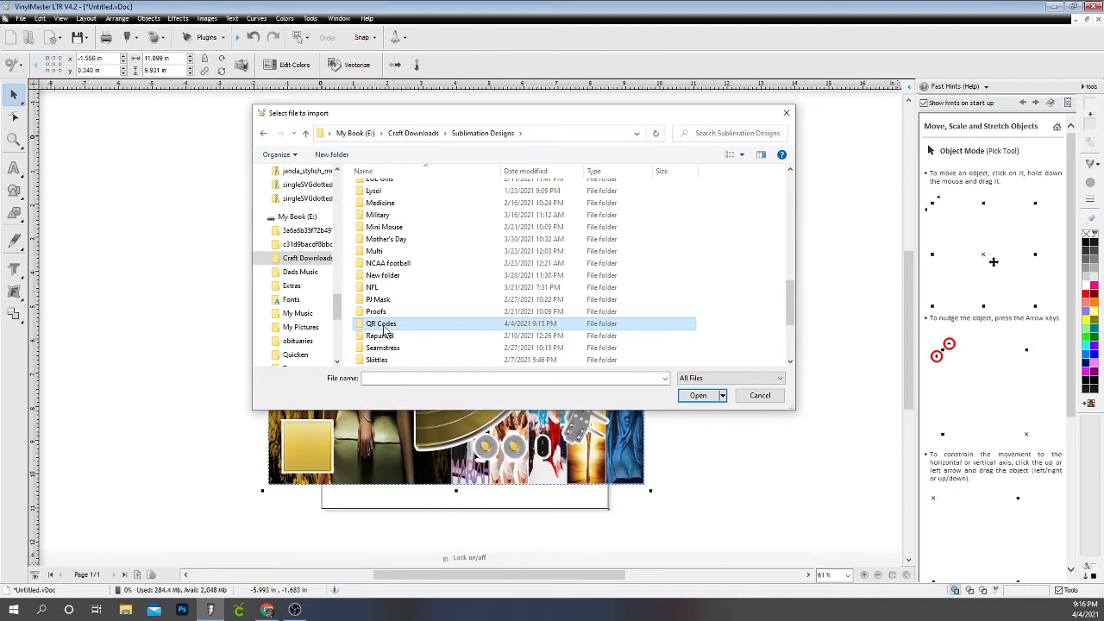
double_click(379, 324)
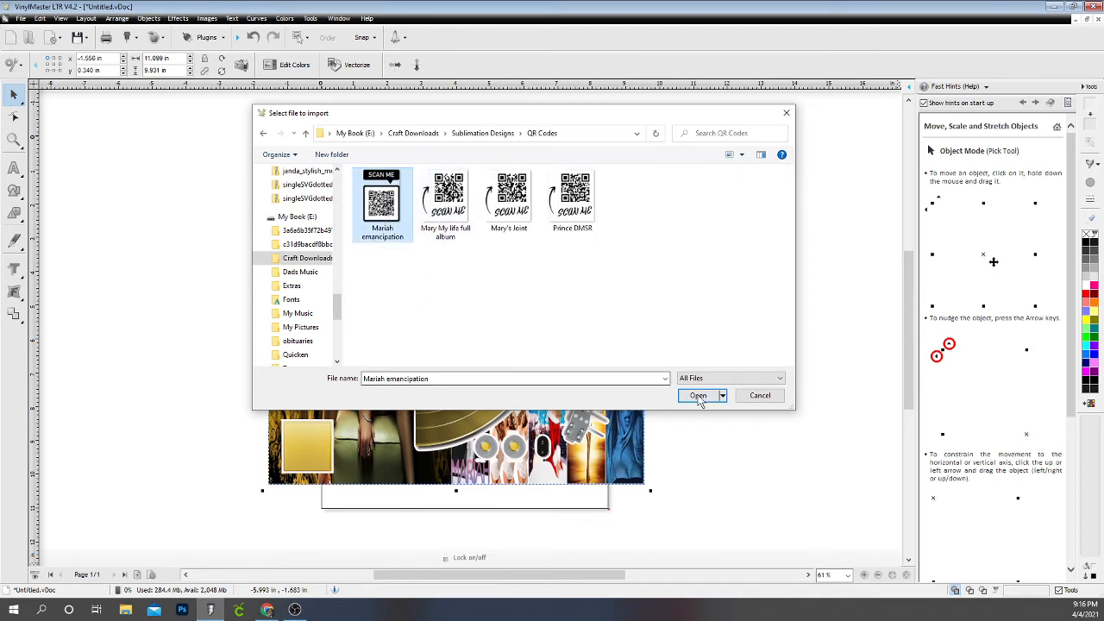
left_click(697, 395)
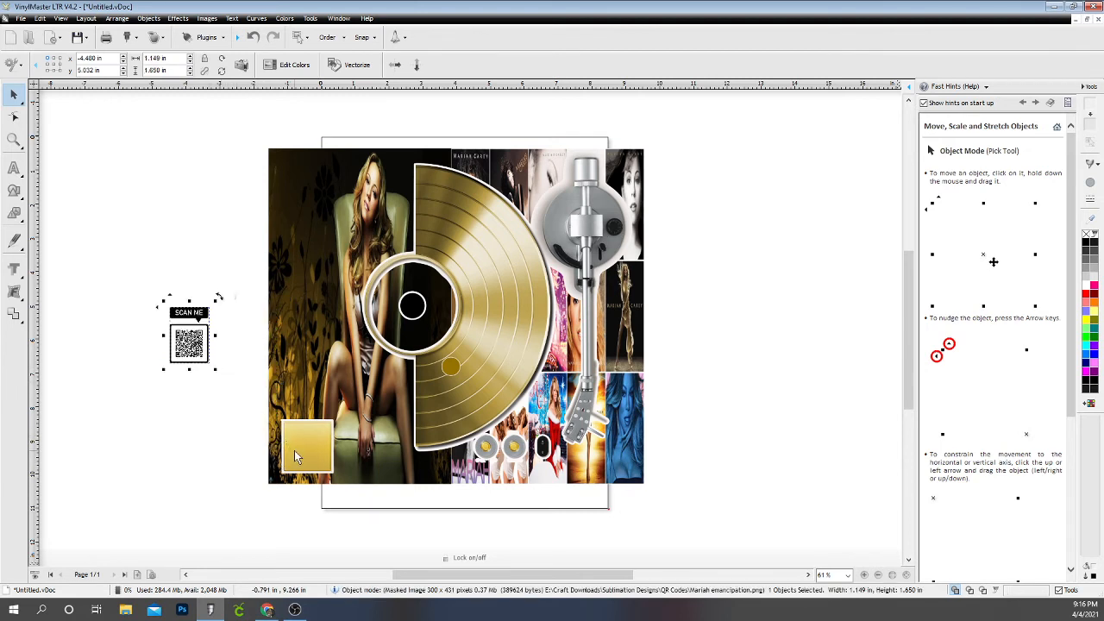
Drag the SCAN ME QR code onto the album art's lower-left corner and nudge it into place
left_click_drag(190, 342, 300, 445)
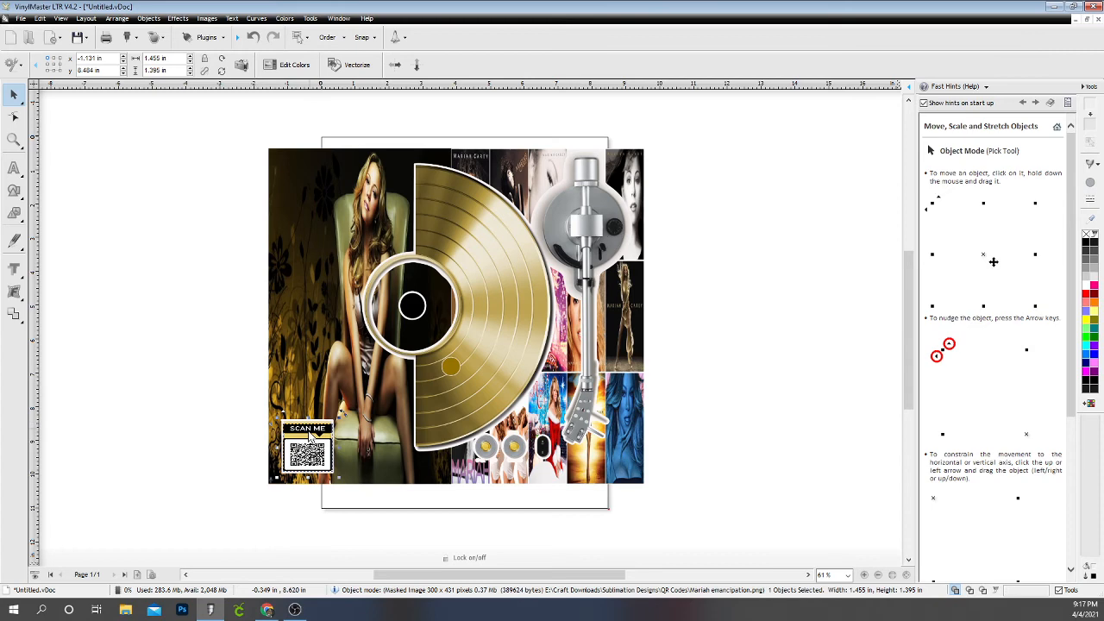
mouse_move(304, 476)
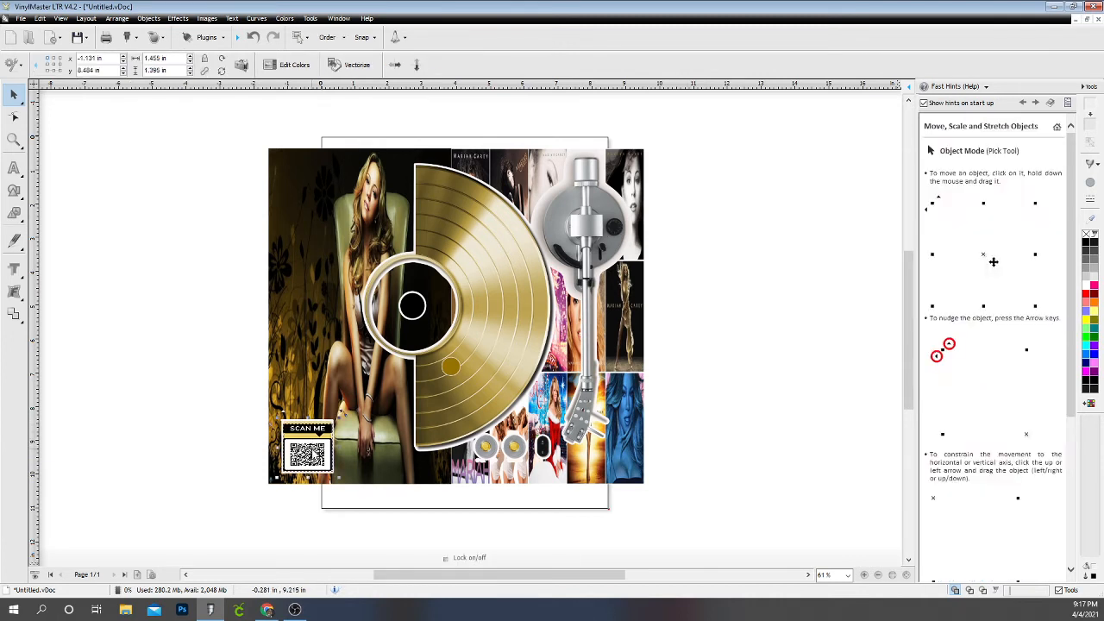
left_click(307, 452)
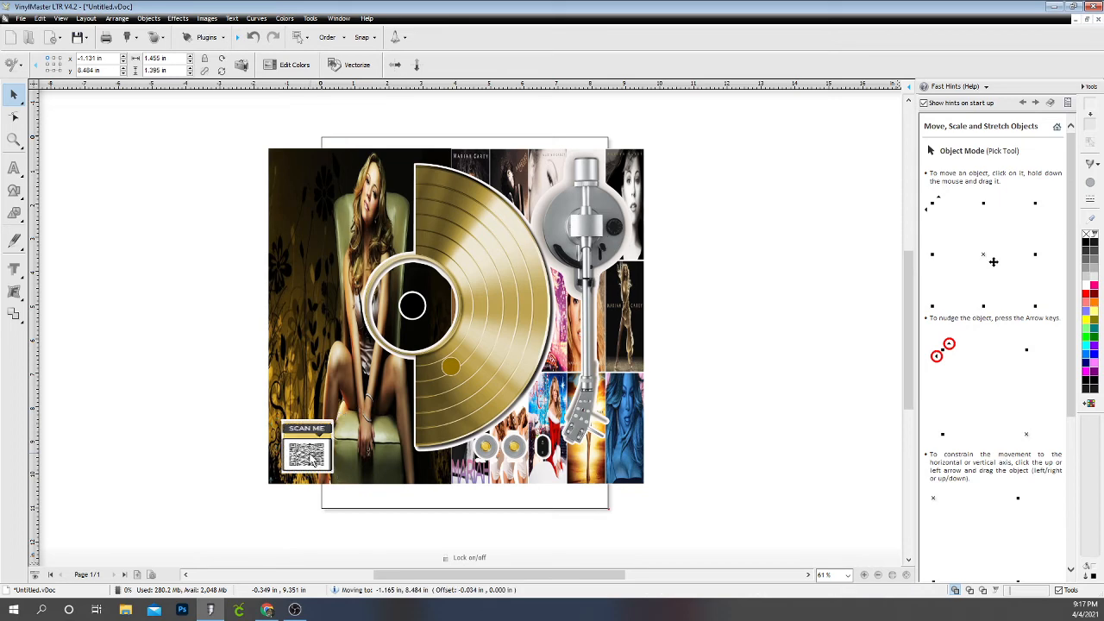
left_click_drag(307, 445, 217, 431)
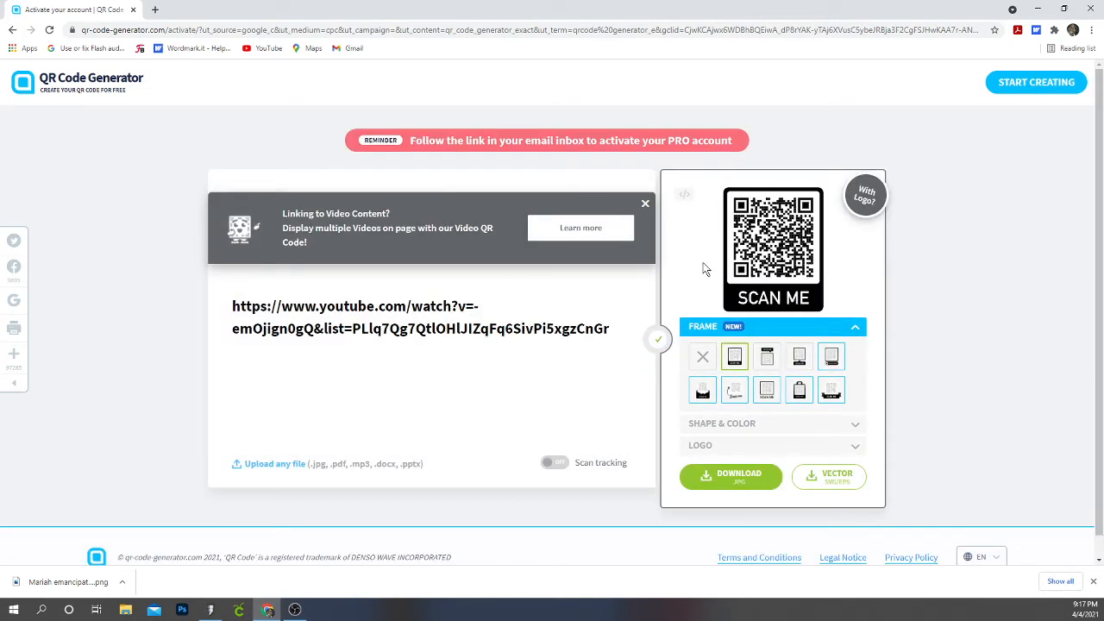
Save the framed QR code as 'Mariah emancipation' PNG in QR Codes, overwriting the existing file
left_click(731, 476)
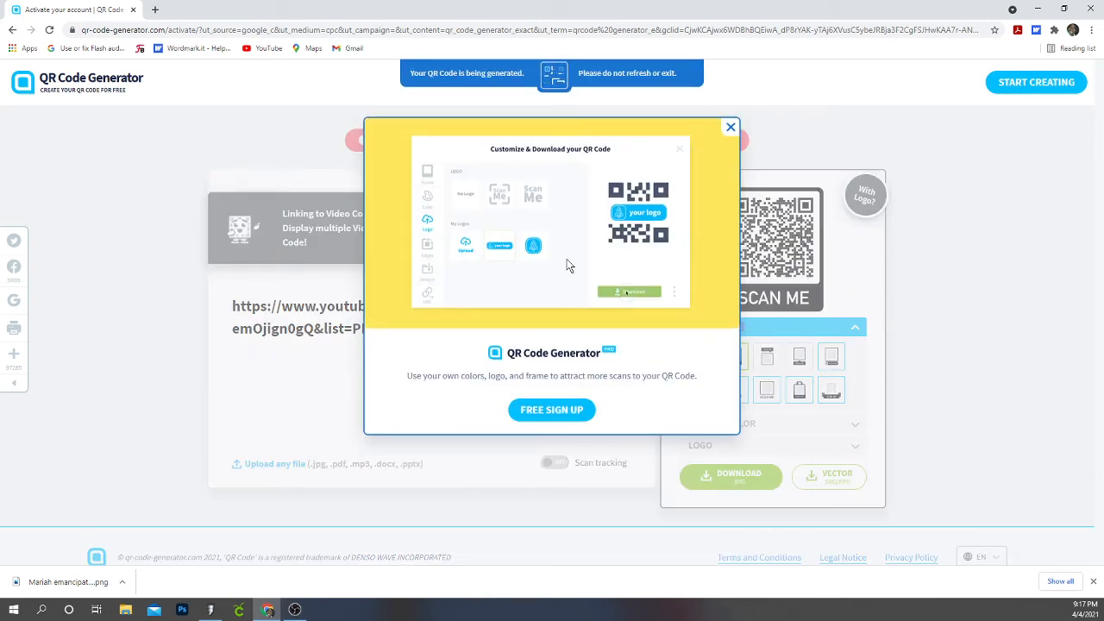
mouse_move(714, 238)
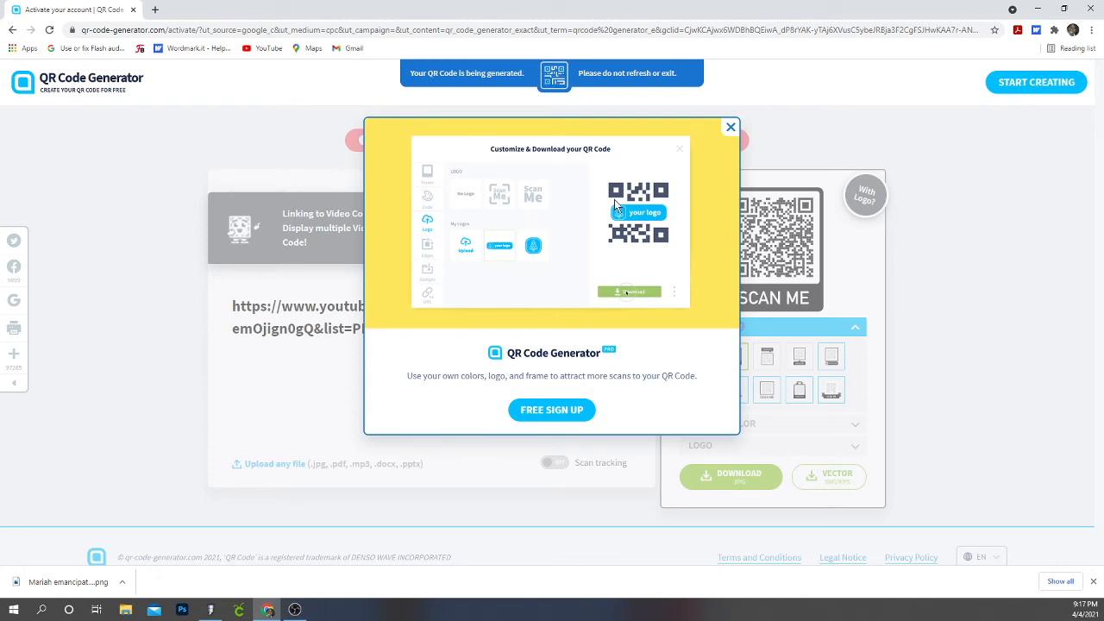
mouse_move(538, 224)
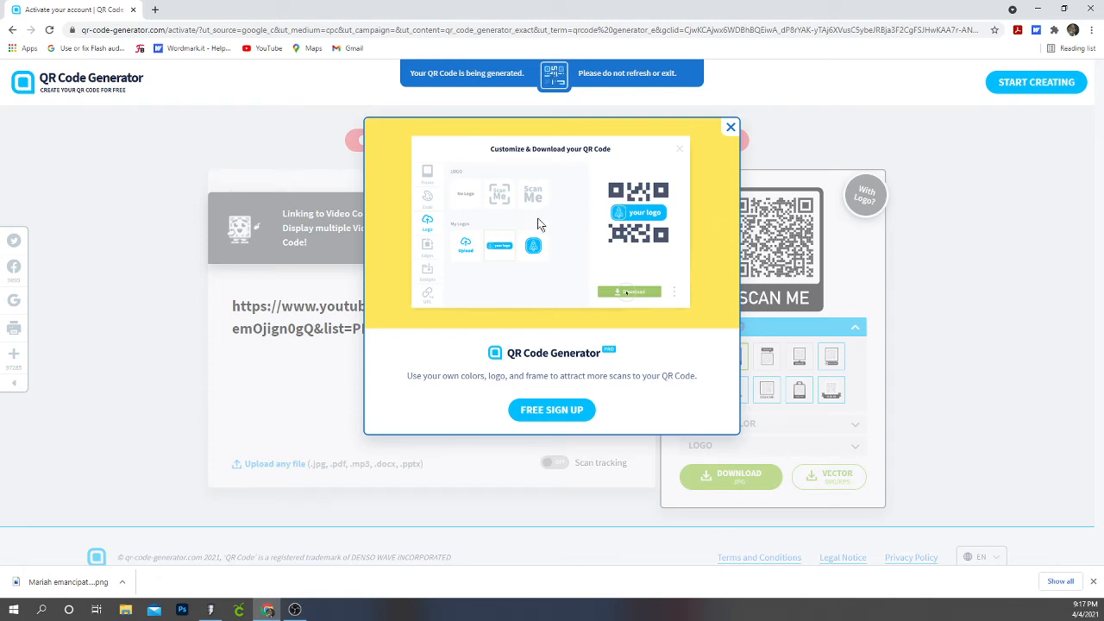
left_click(627, 290)
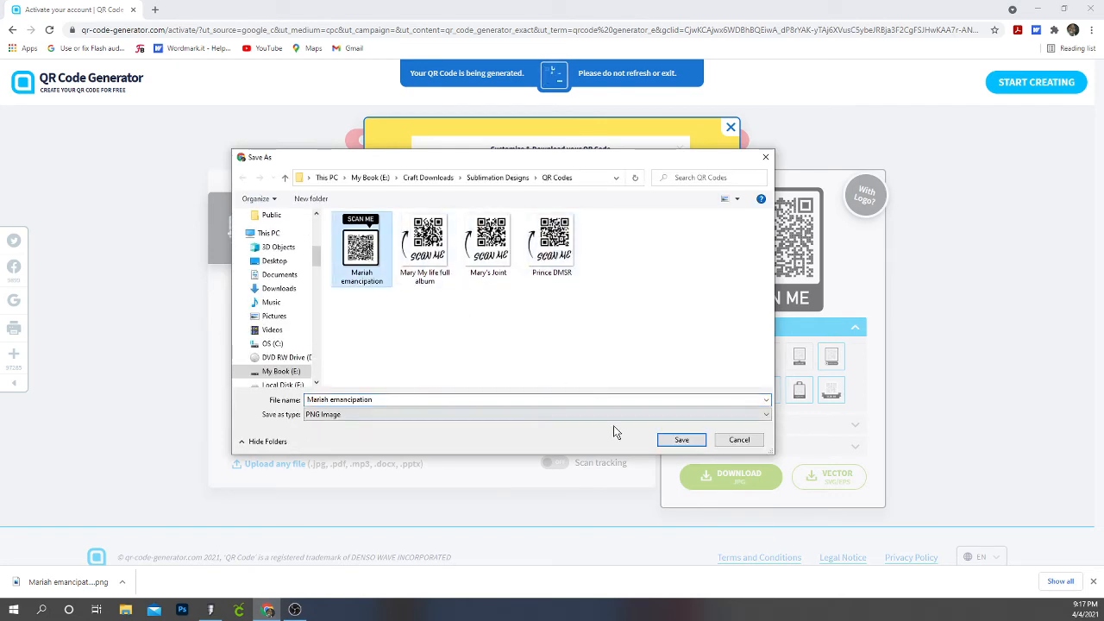
left_click(681, 440)
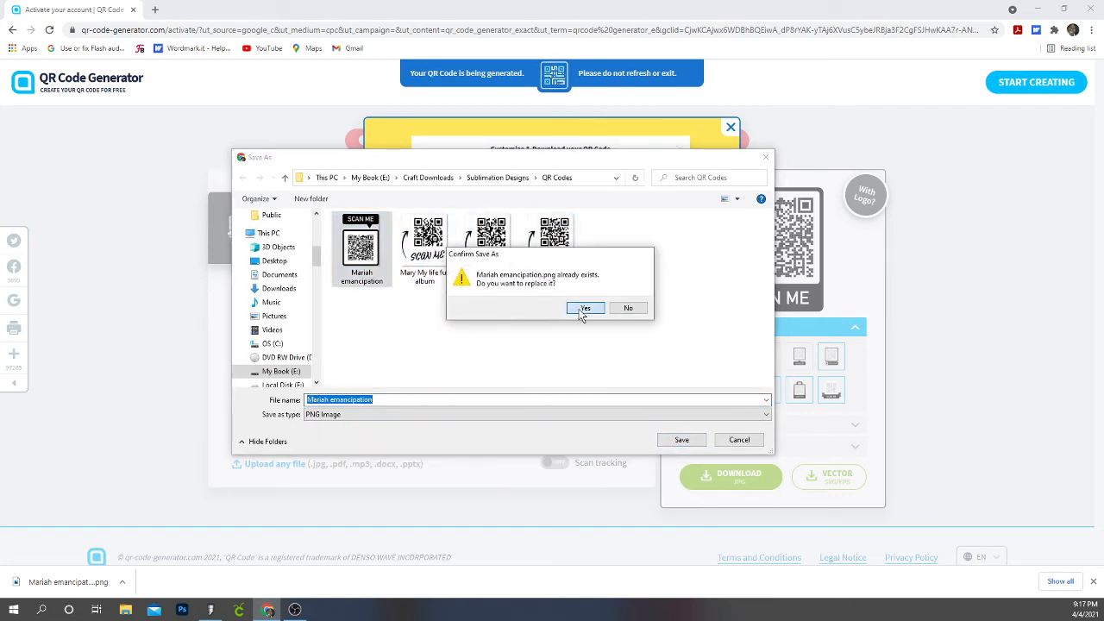
left_click(586, 307)
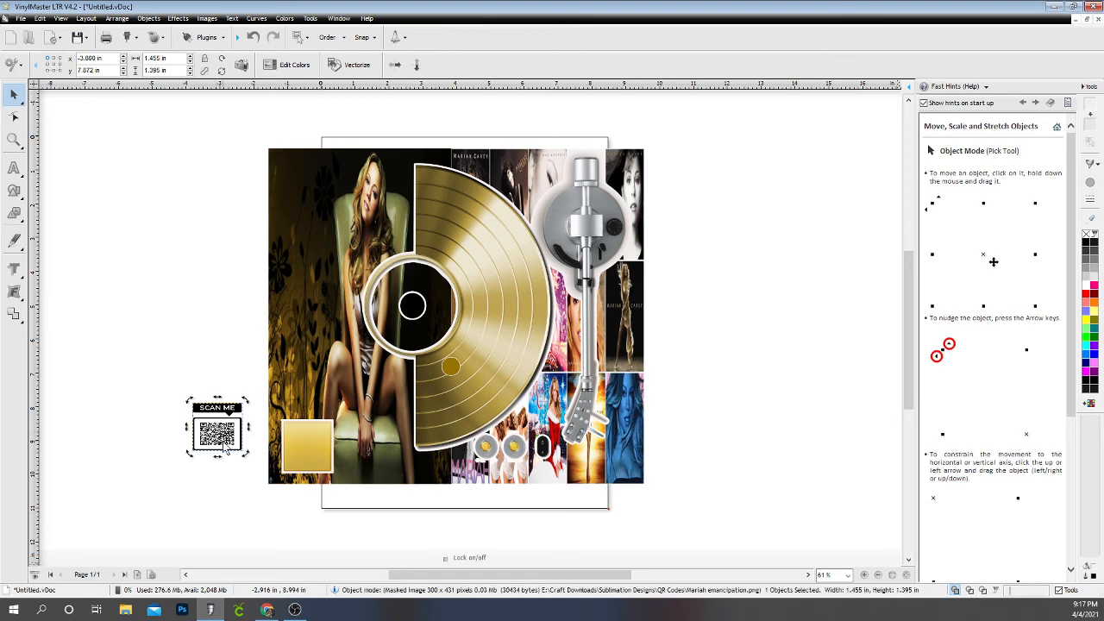
Import the updated Mariah emancipation PNG into the VinylMaster design
left_click(21, 17)
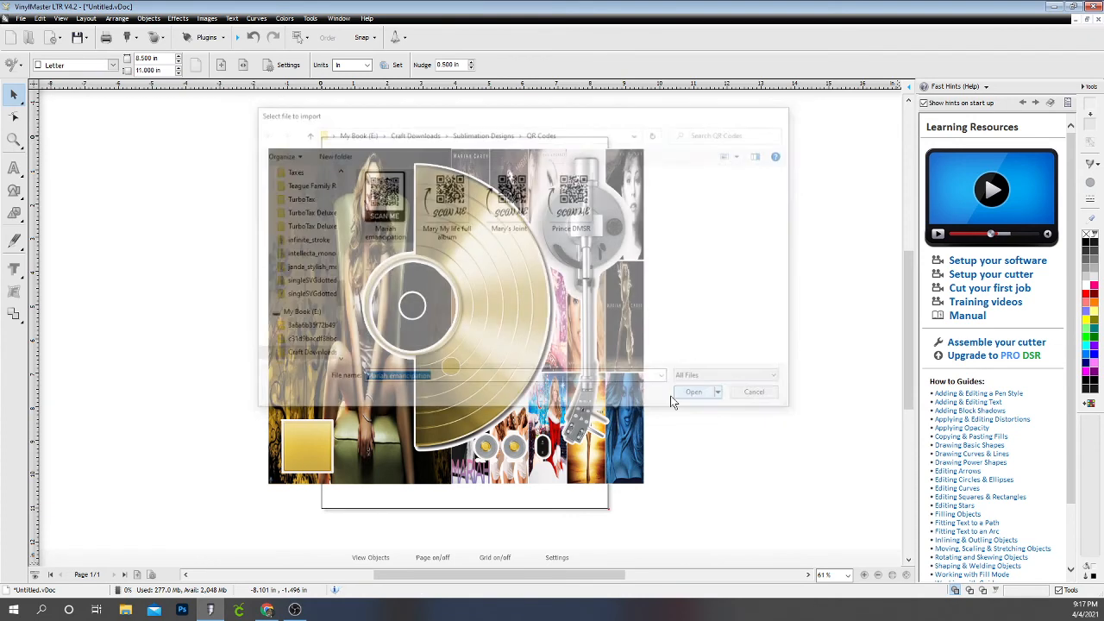
left_click(694, 391)
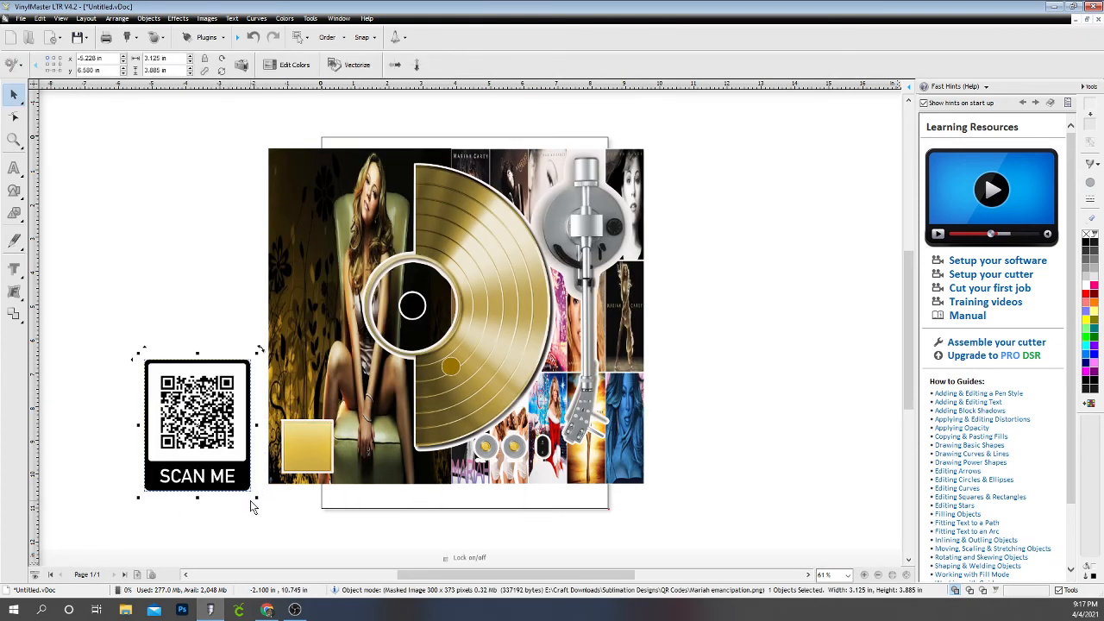
Shrink the new QR code and position it in the artwork's bottom-left corner
left_click_drag(197, 428, 214, 414)
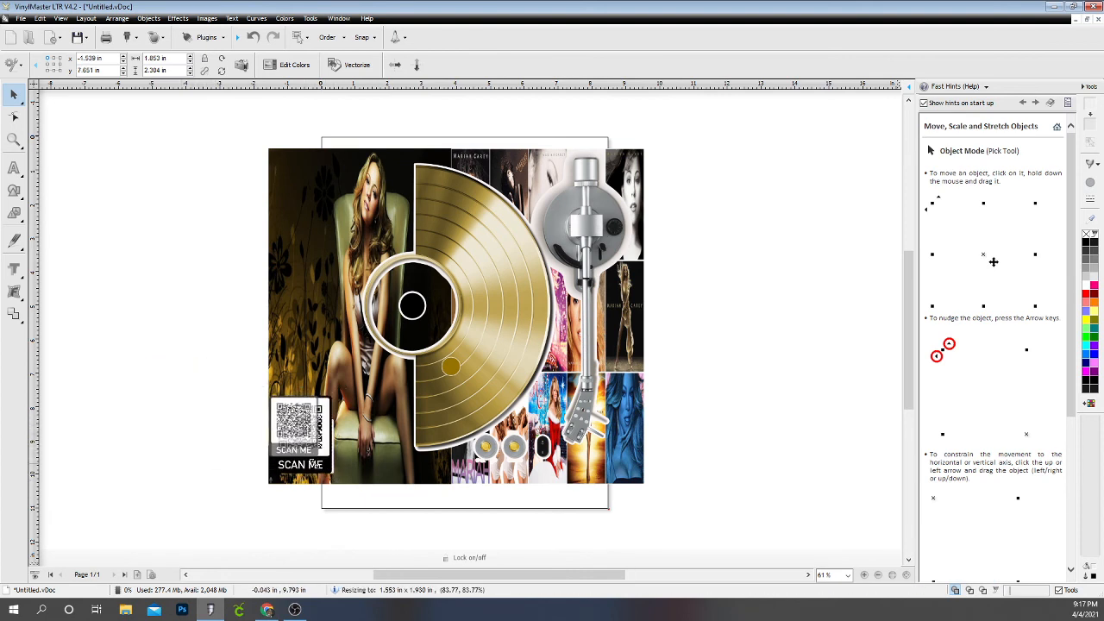
left_click_drag(300, 440, 302, 431)
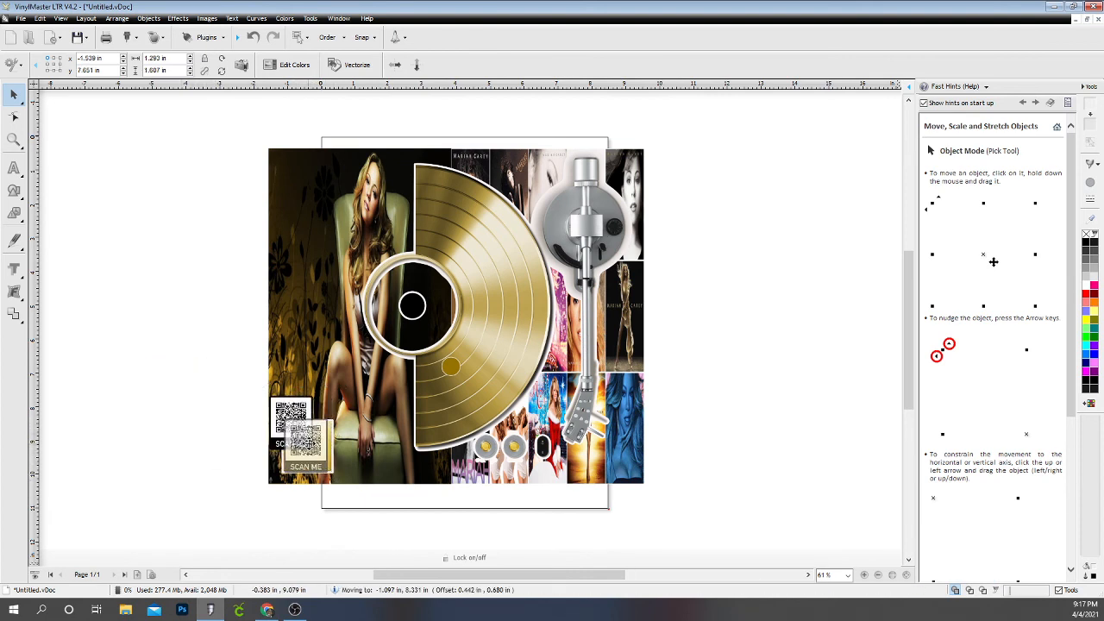
left_click_drag(293, 422, 307, 445)
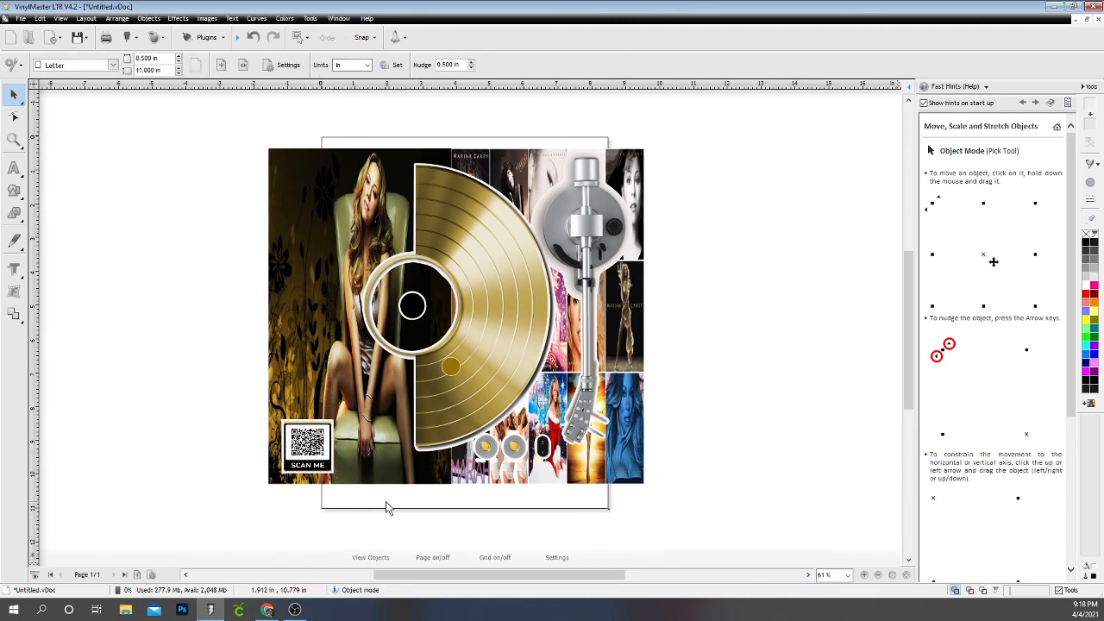
left_click(1056, 127)
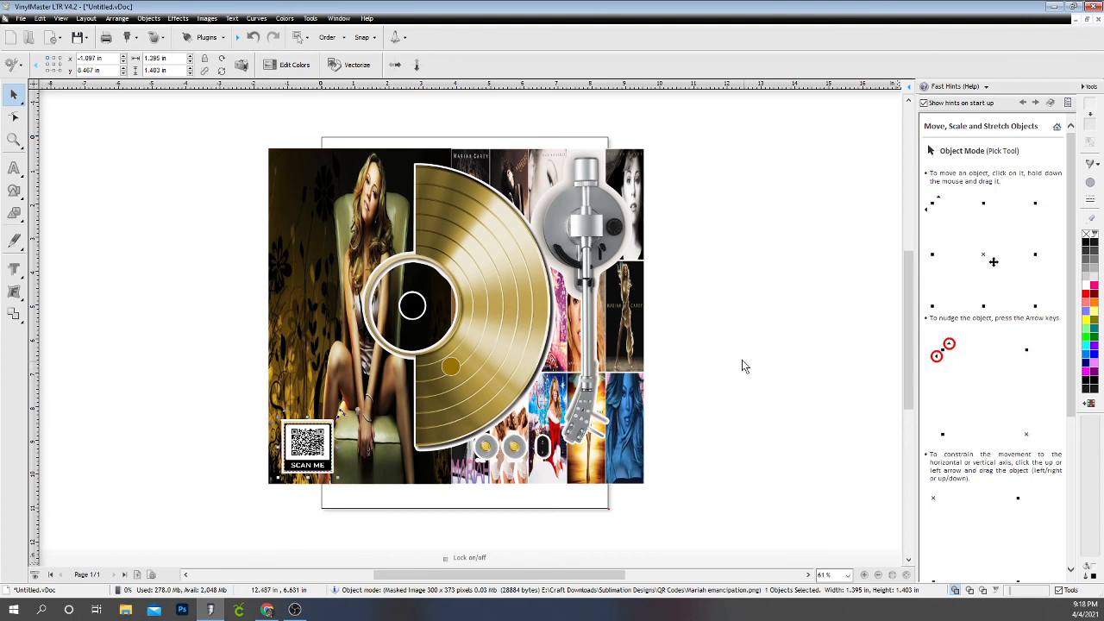
mouse_move(728, 371)
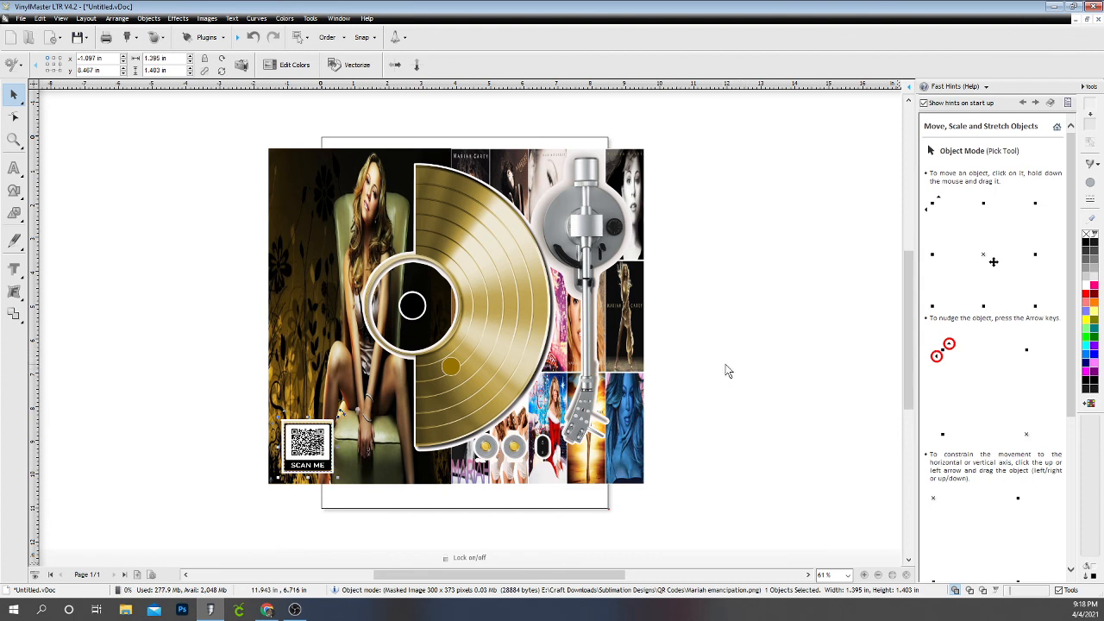